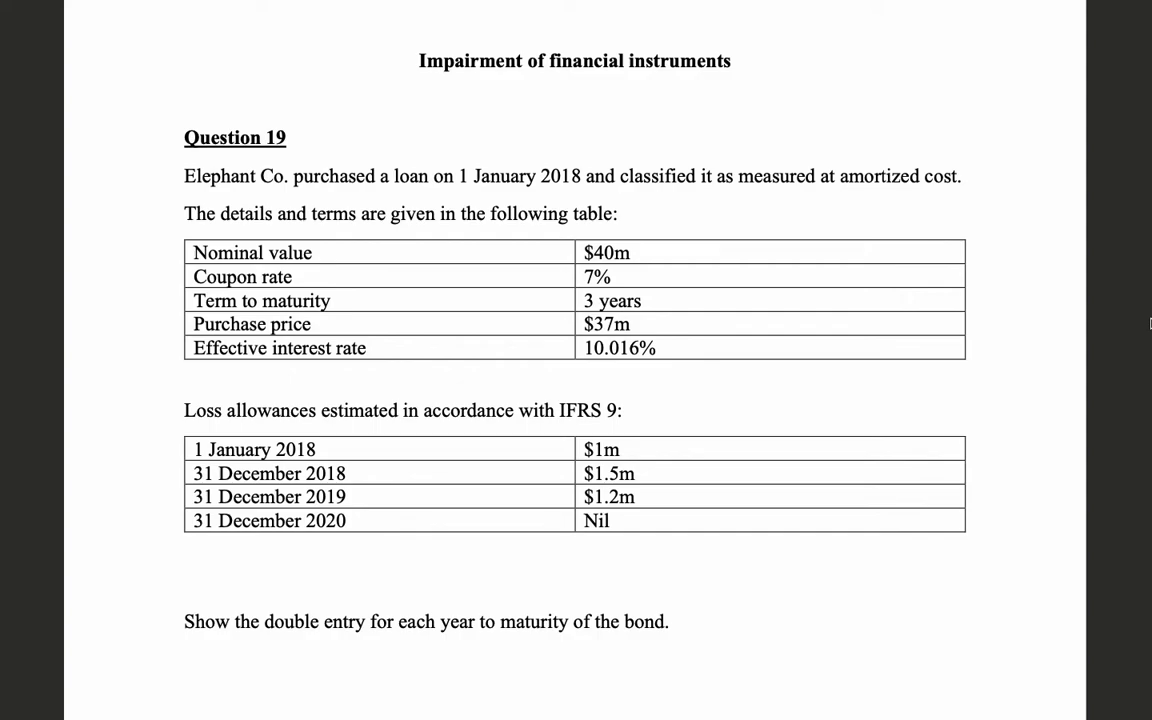
- Show the Q19 answer sheet with the loan inputs and empty amortized cost table
{"action": "left_click", "coordinate": [168, 692]}
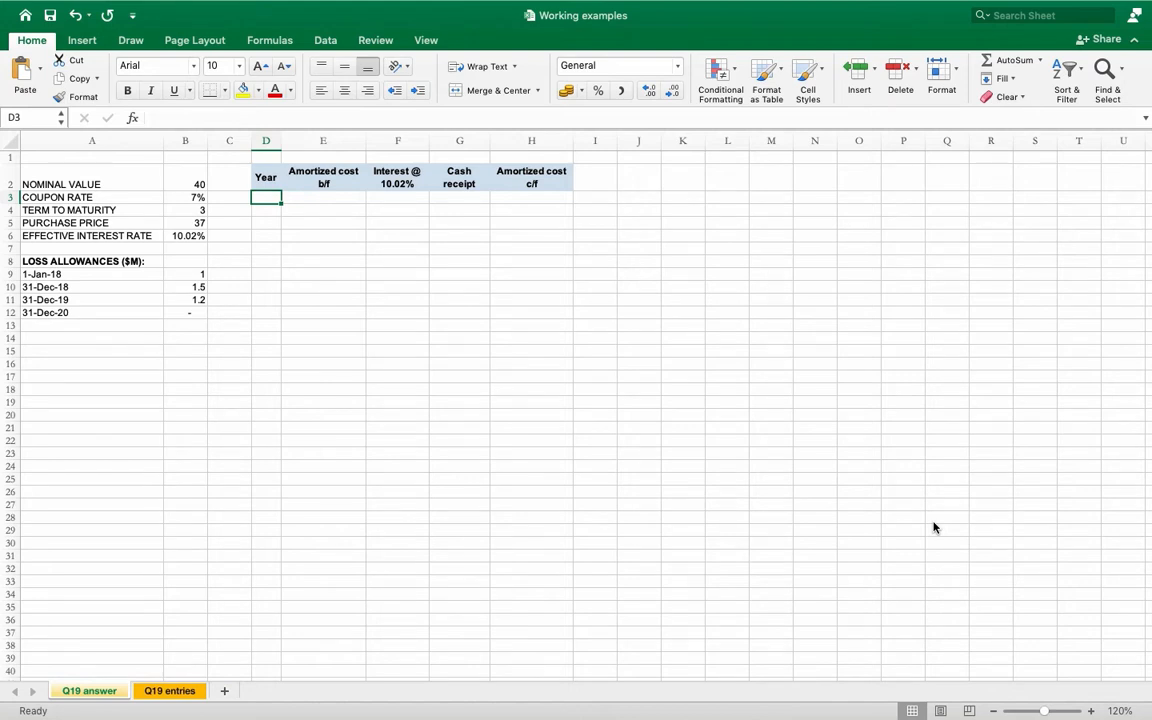
- Enter years 2018–2019 and link the 2018 opening balance to the purchase price and B3
{"action": "type", "text": "2018"}
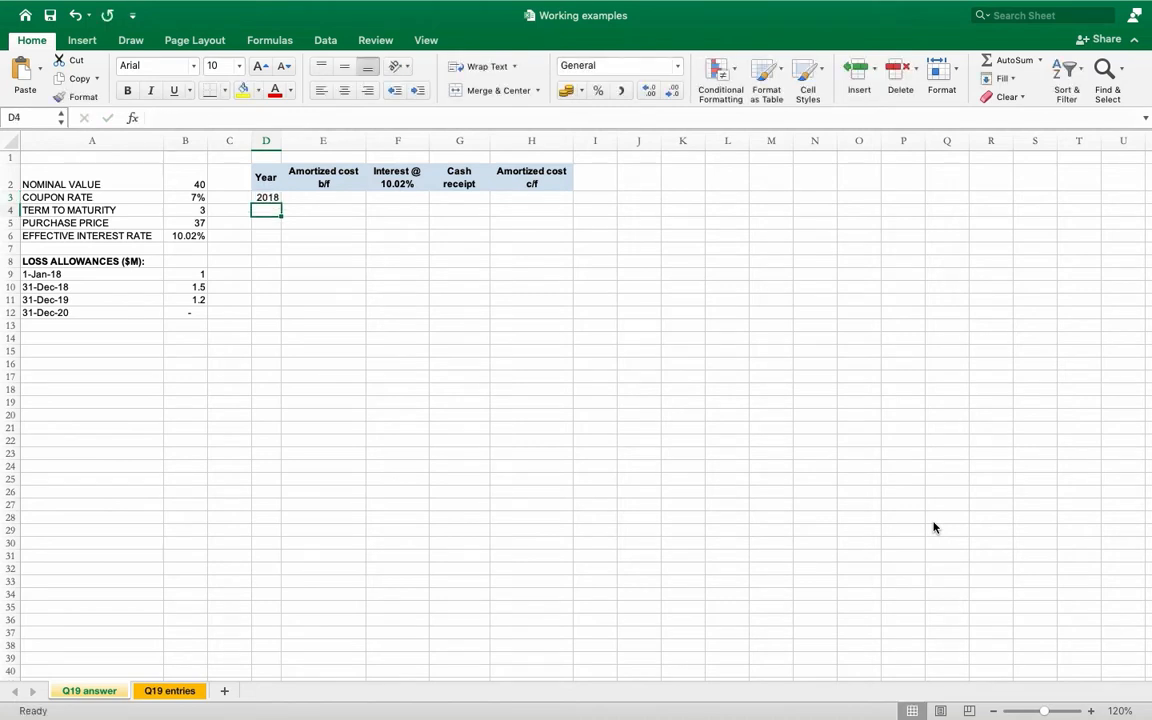
{"action": "type", "text": "2019"}
{"action": "left_click", "coordinate": [266, 222]}
{"action": "type", "text": "2020"}
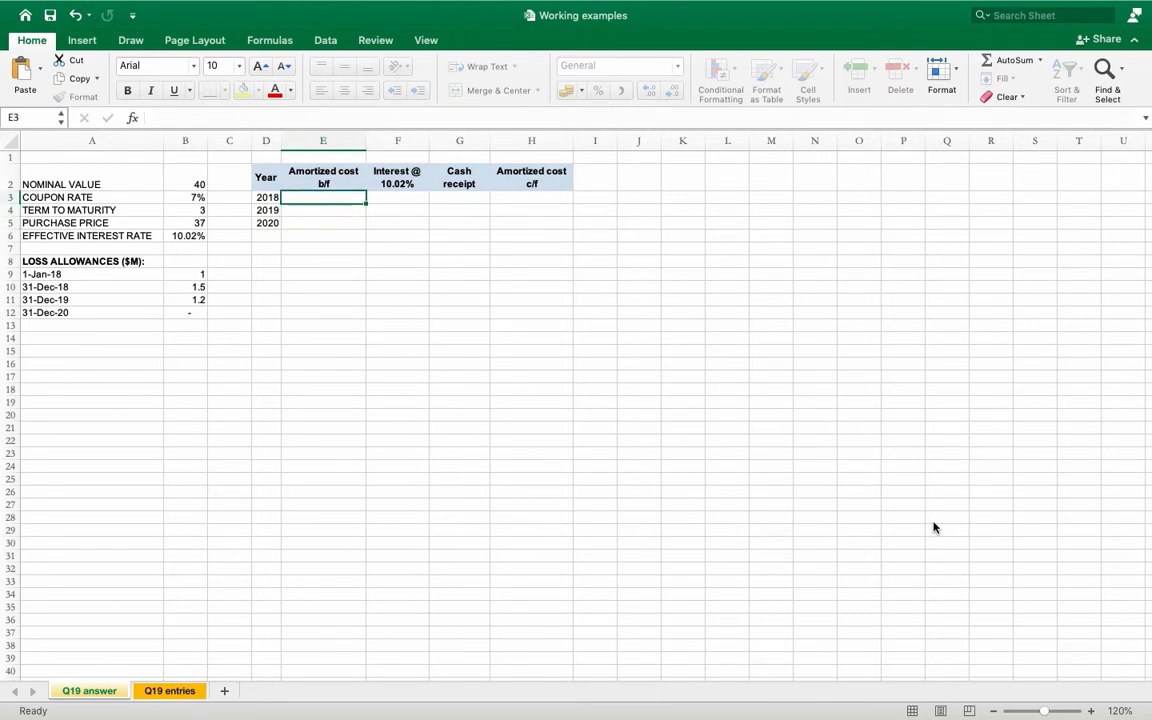
{"action": "type", "text": "="}
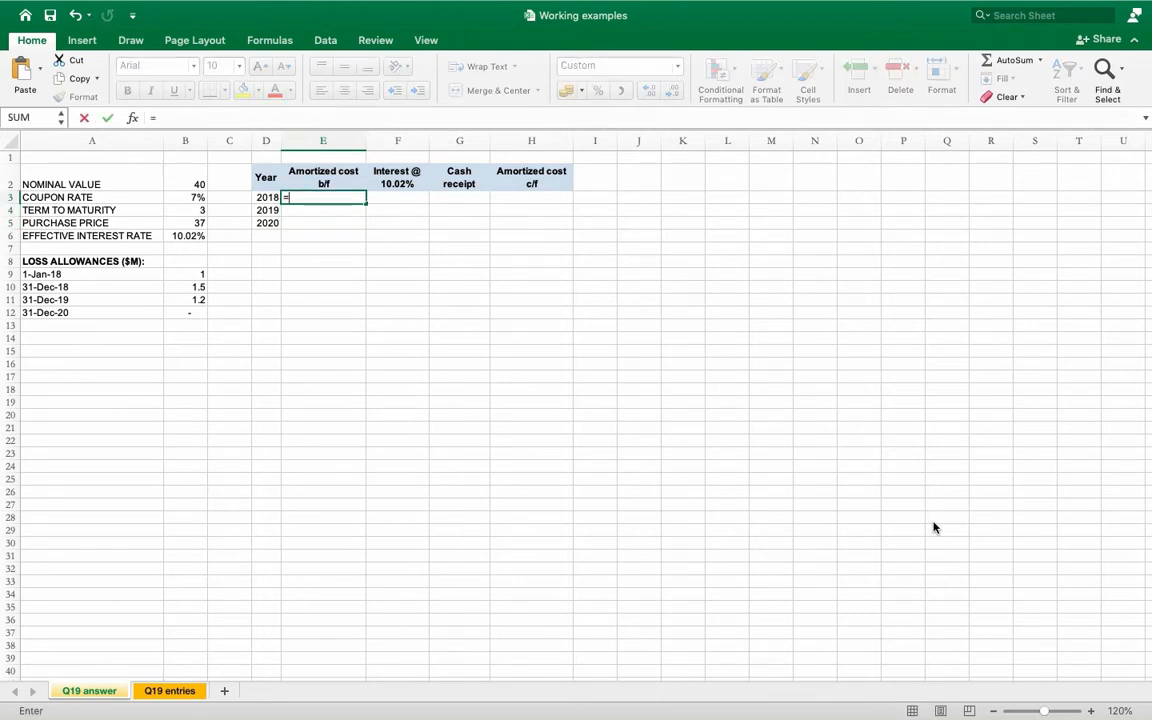
{"action": "left_click", "coordinate": [184, 222]}
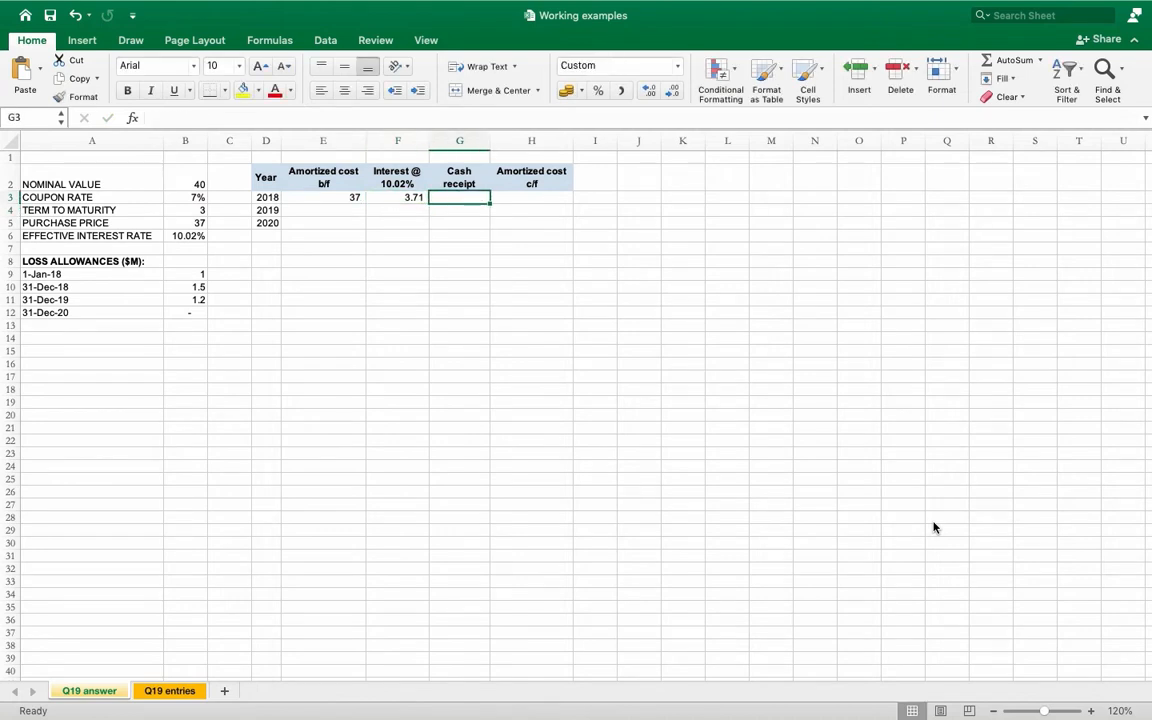
{"action": "type", "text": "=B3"}
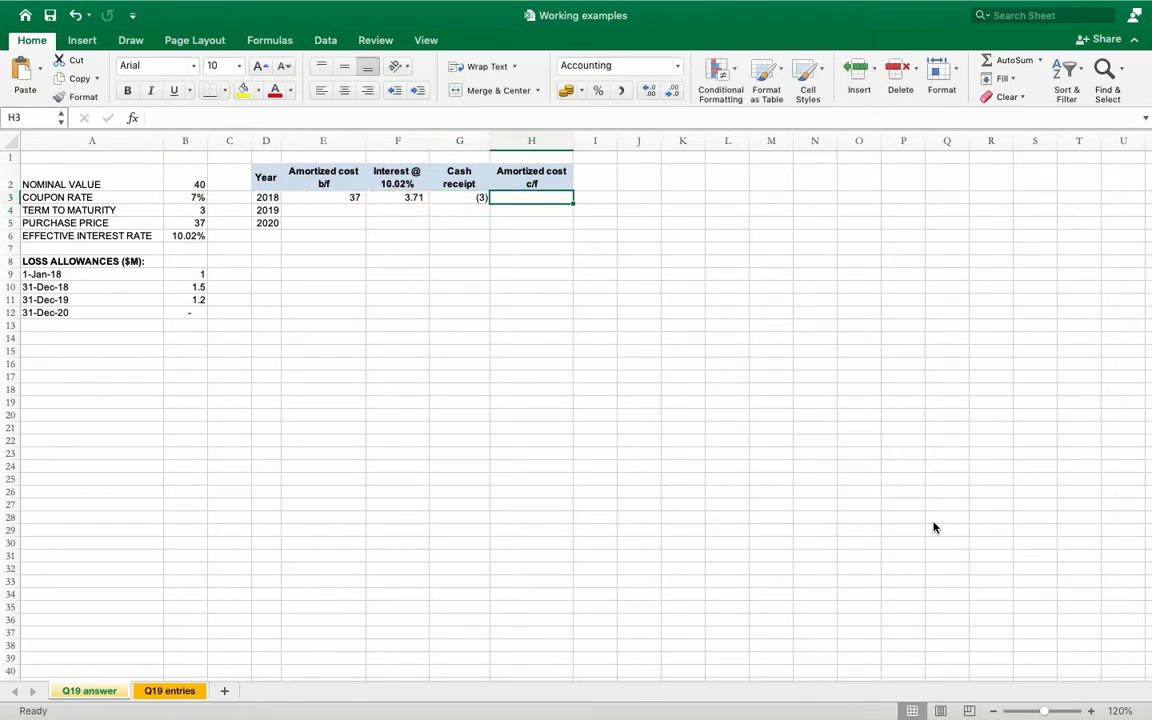
- Add the =SUM(F3:G3) closing balance and fill the table so 2020 includes the nominal repayment, ending at zero
{"action": "type", "text": "=SUM(F3:G3"}
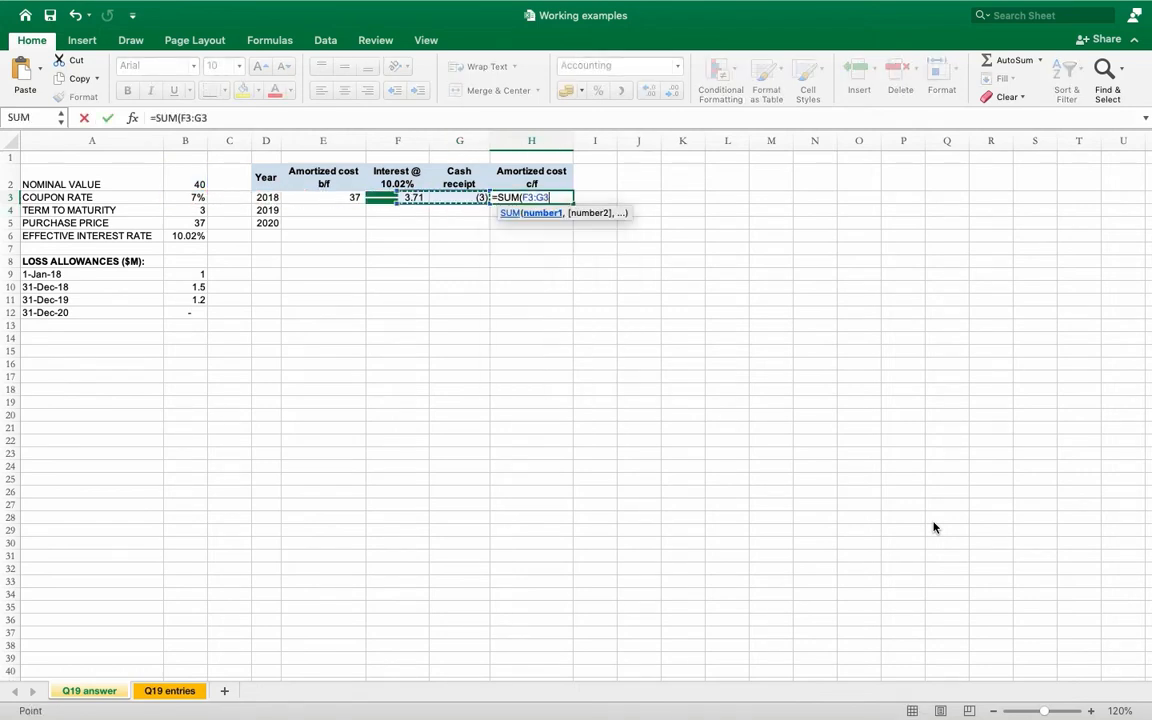
{"action": "key", "text": "enter"}
{"action": "type", "text": "=G4-D5"}
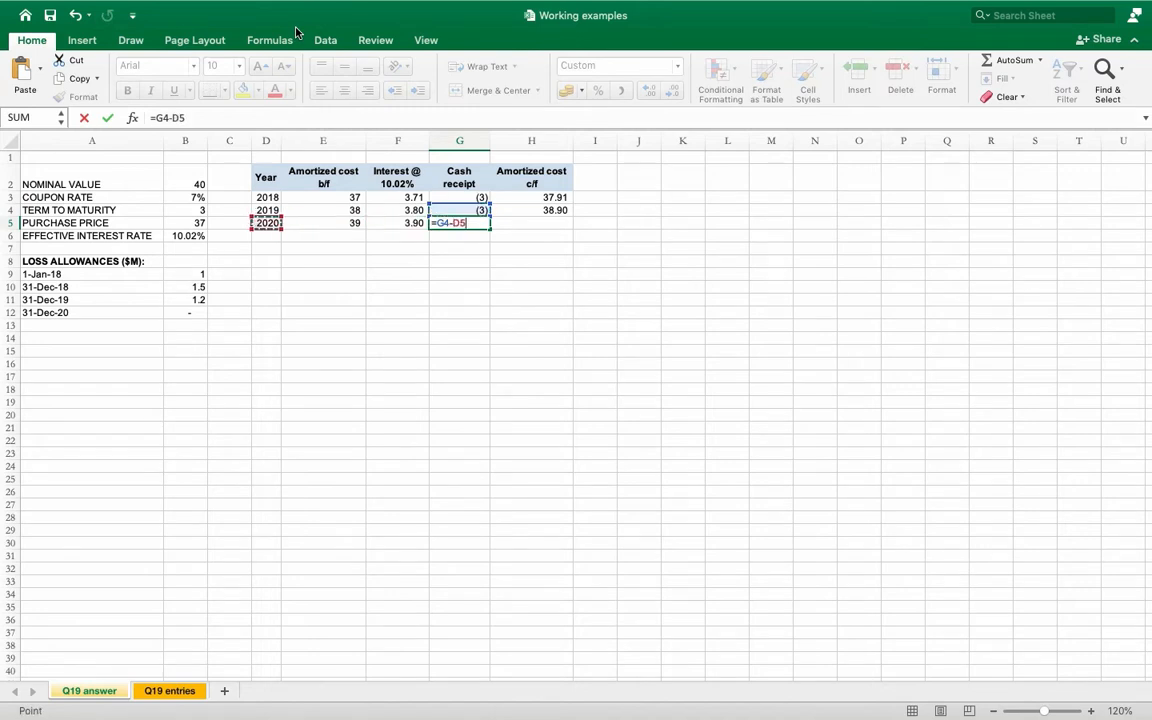
{"action": "left_click", "coordinate": [184, 184]}
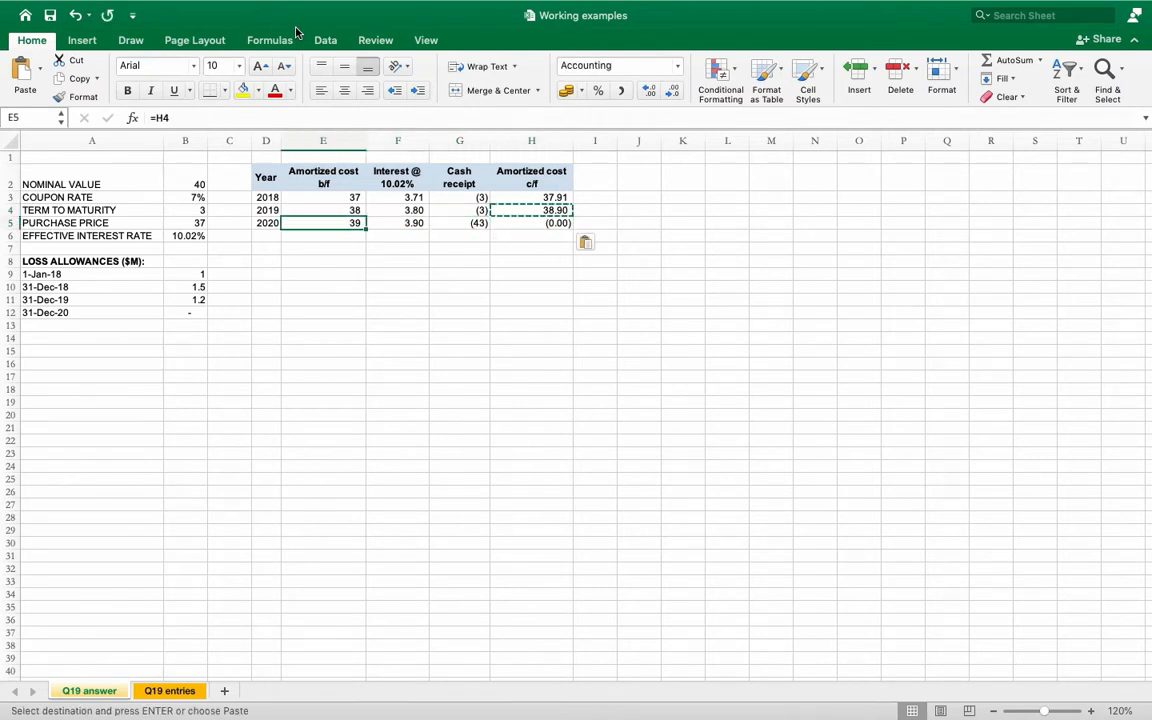
{"action": "left_click", "coordinate": [266, 222]}
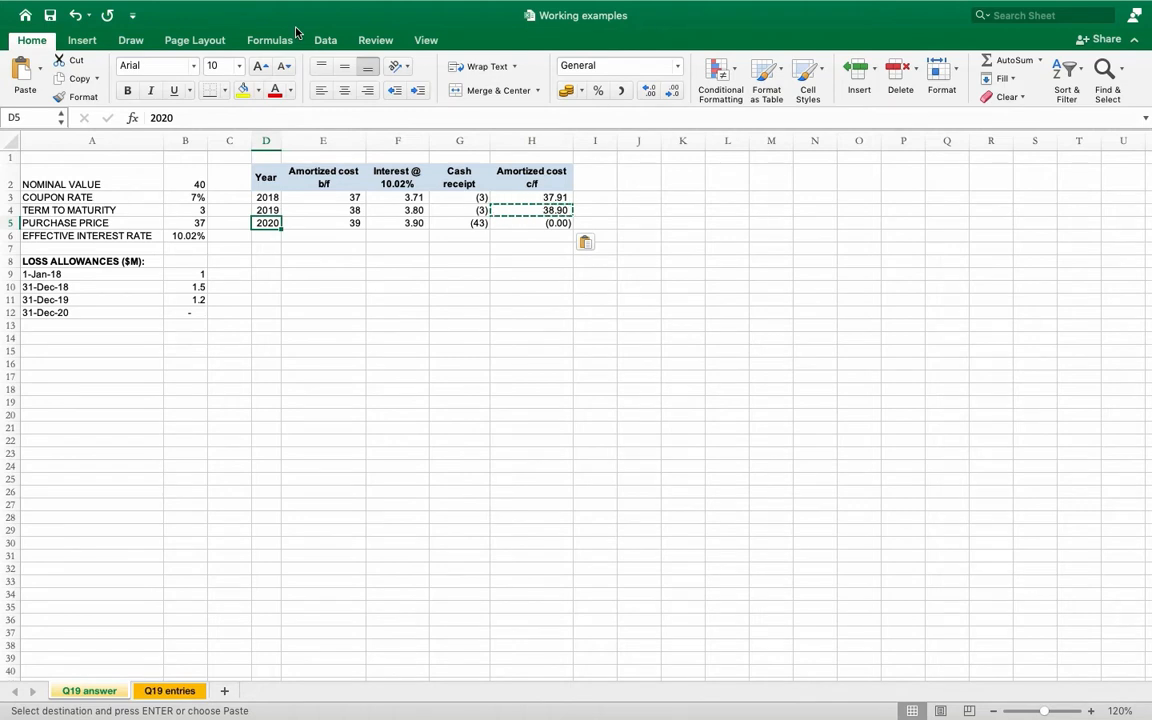
- Record 2018 initial recognition: financial asset linked to the purchase price with (37.00) cash outflow
{"action": "left_click", "coordinate": [88, 692]}
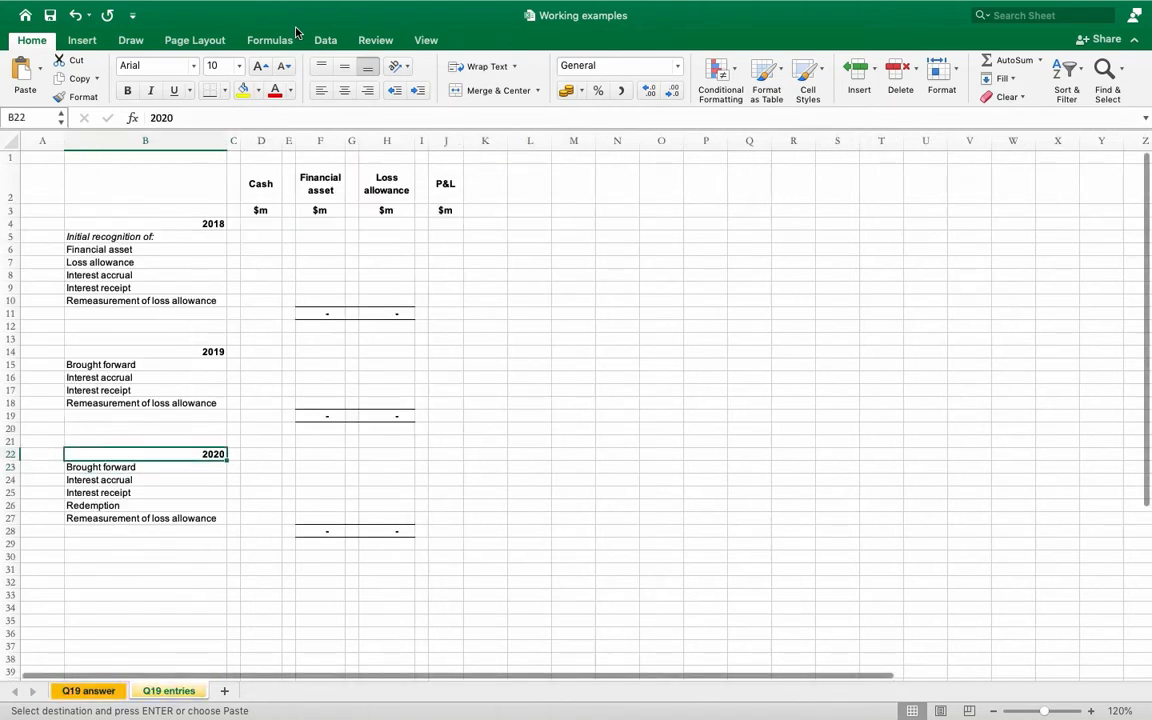
{"action": "left_click", "coordinate": [144, 248]}
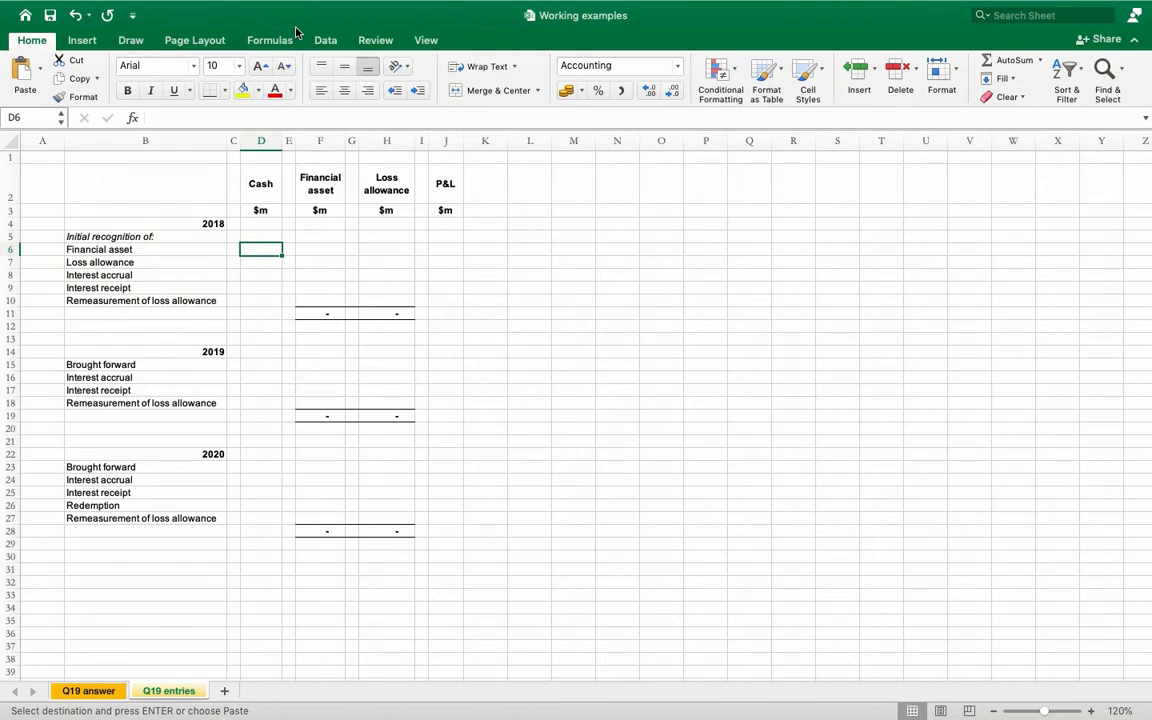
{"action": "left_click", "coordinate": [170, 690]}
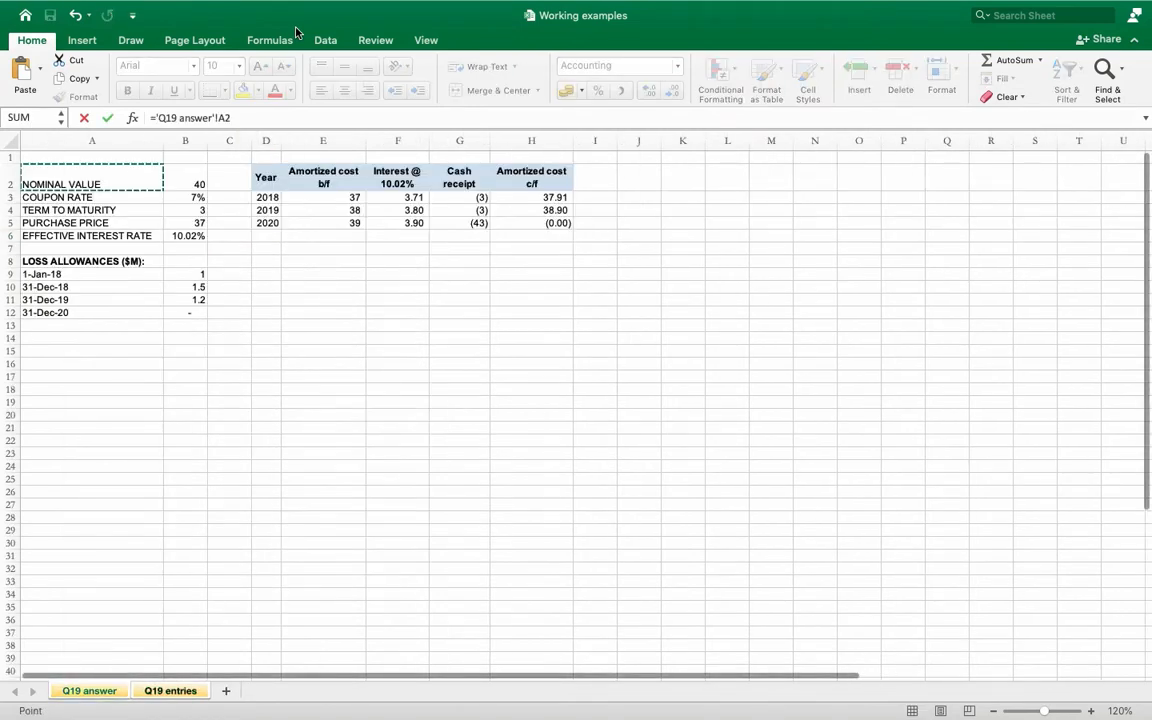
{"action": "left_click", "coordinate": [88, 690]}
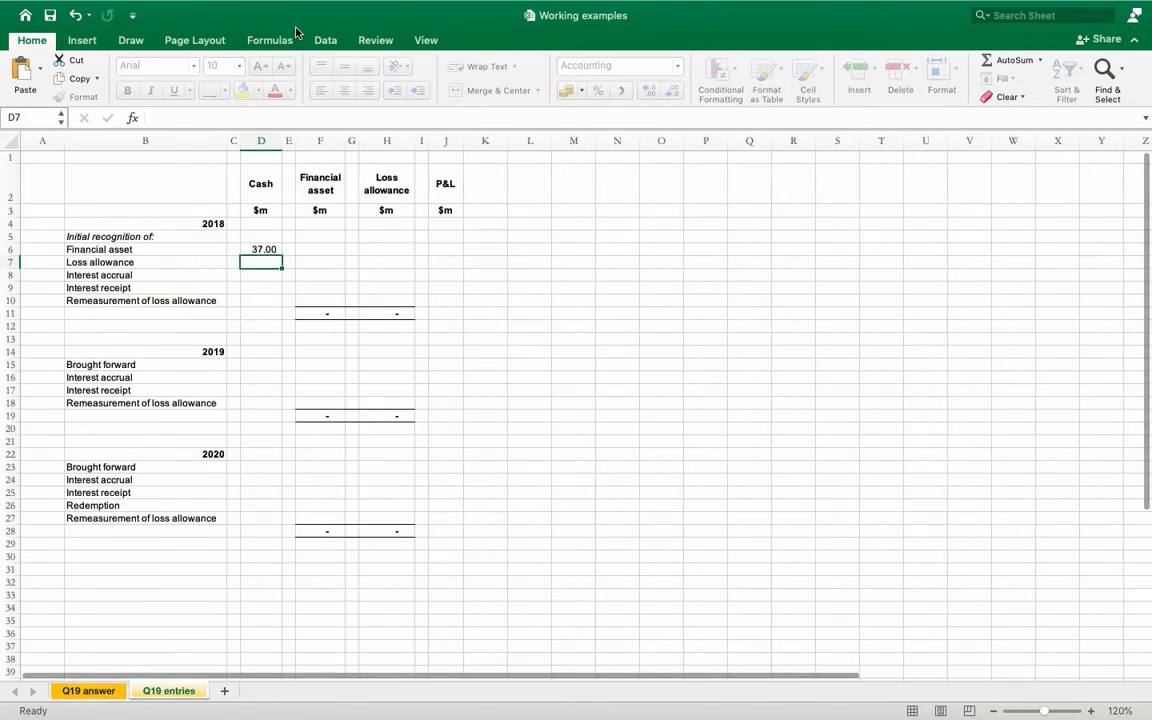
{"action": "left_click", "coordinate": [260, 248]}
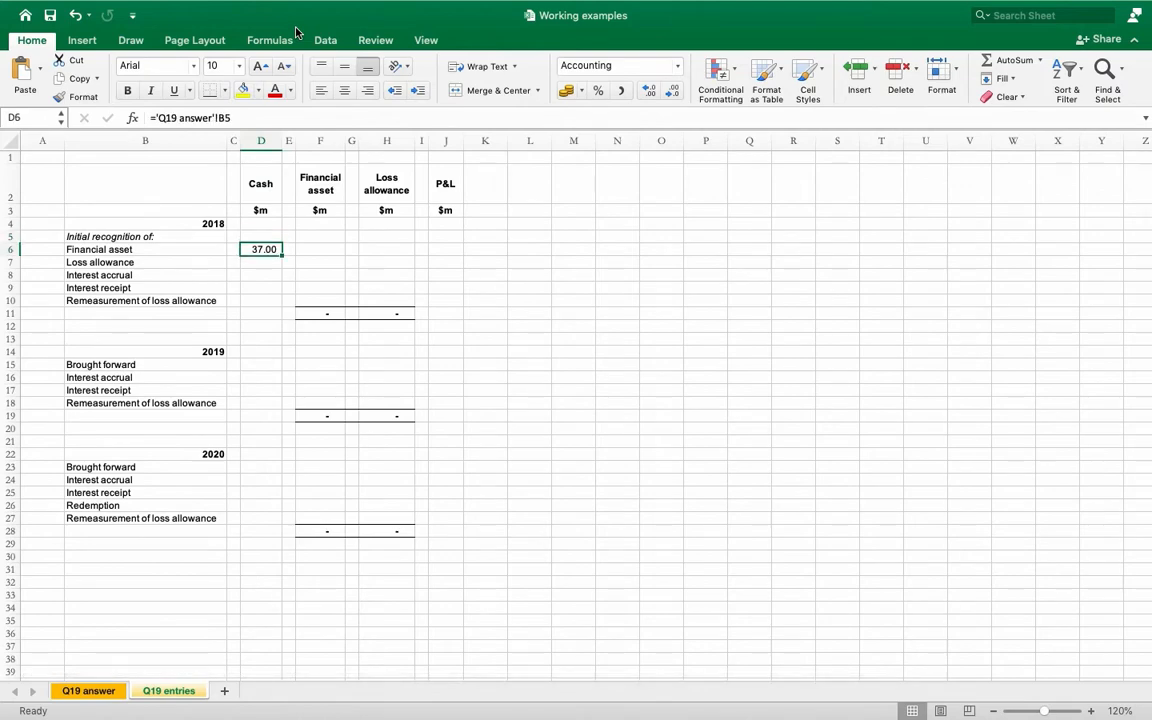
{"action": "left_click", "coordinate": [320, 248]}
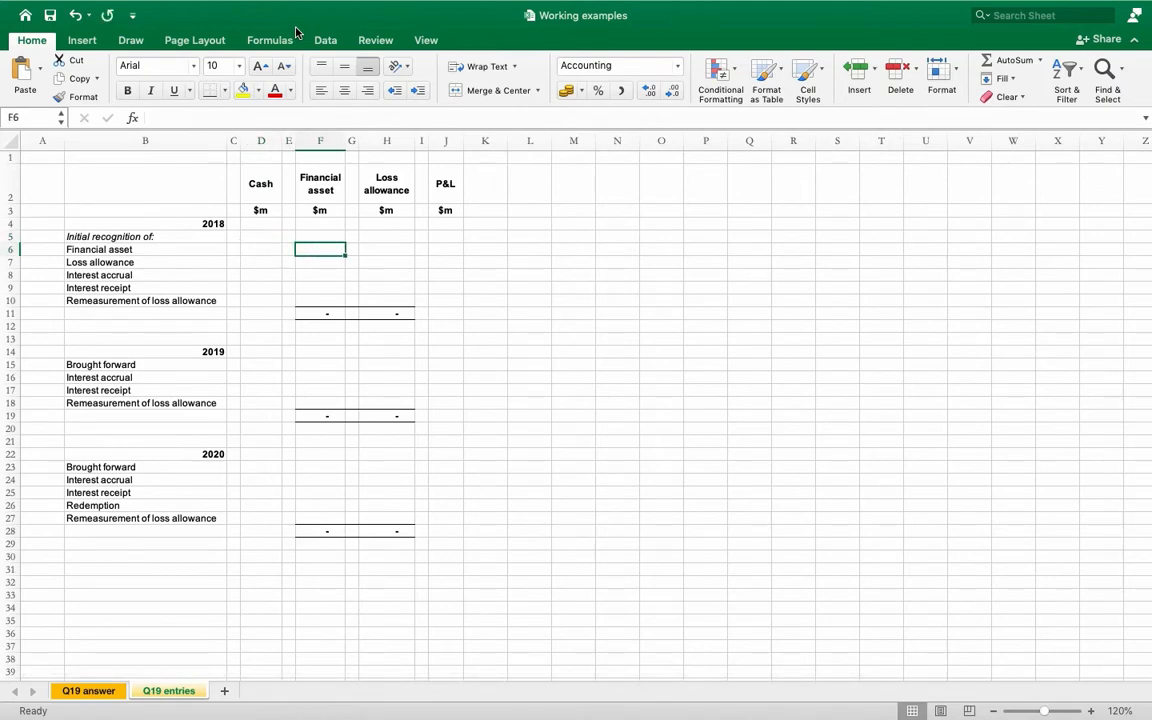
{"action": "left_click", "coordinate": [170, 690]}
{"action": "type", "text": "37"}
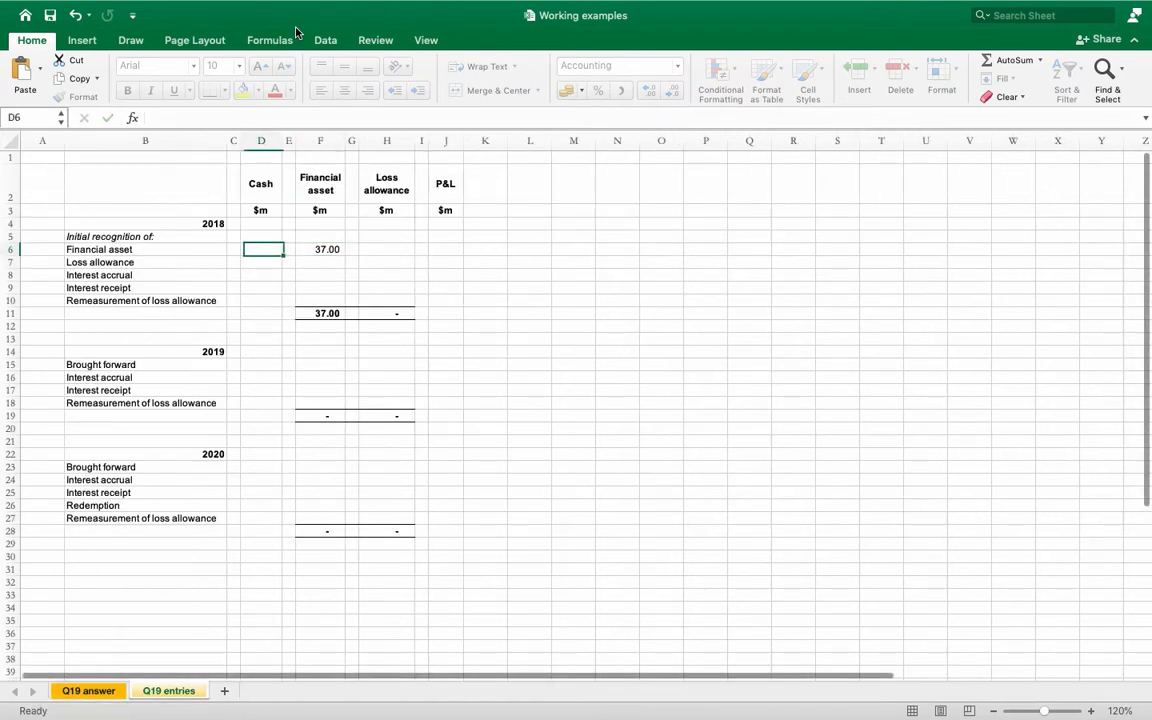
{"action": "type", "text": "(37.00)"}
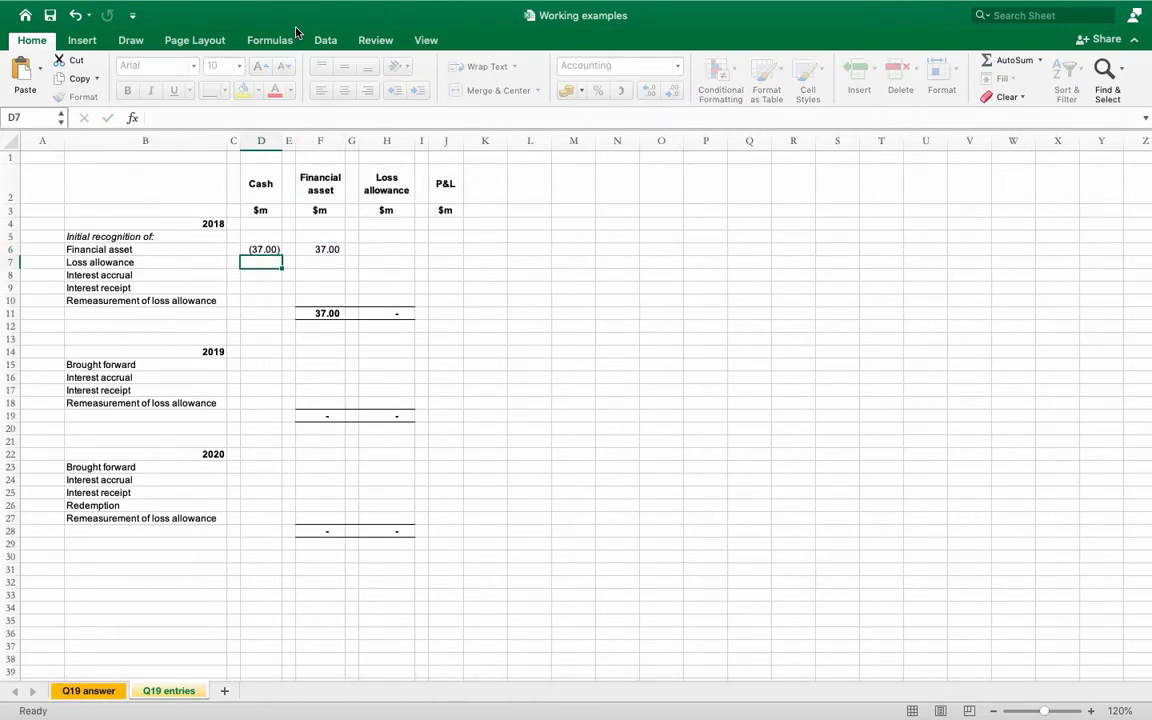
- Link the opening loss allowance of 1 and post =-H7 to P&L for 2018
{"action": "left_click", "coordinate": [386, 262]}
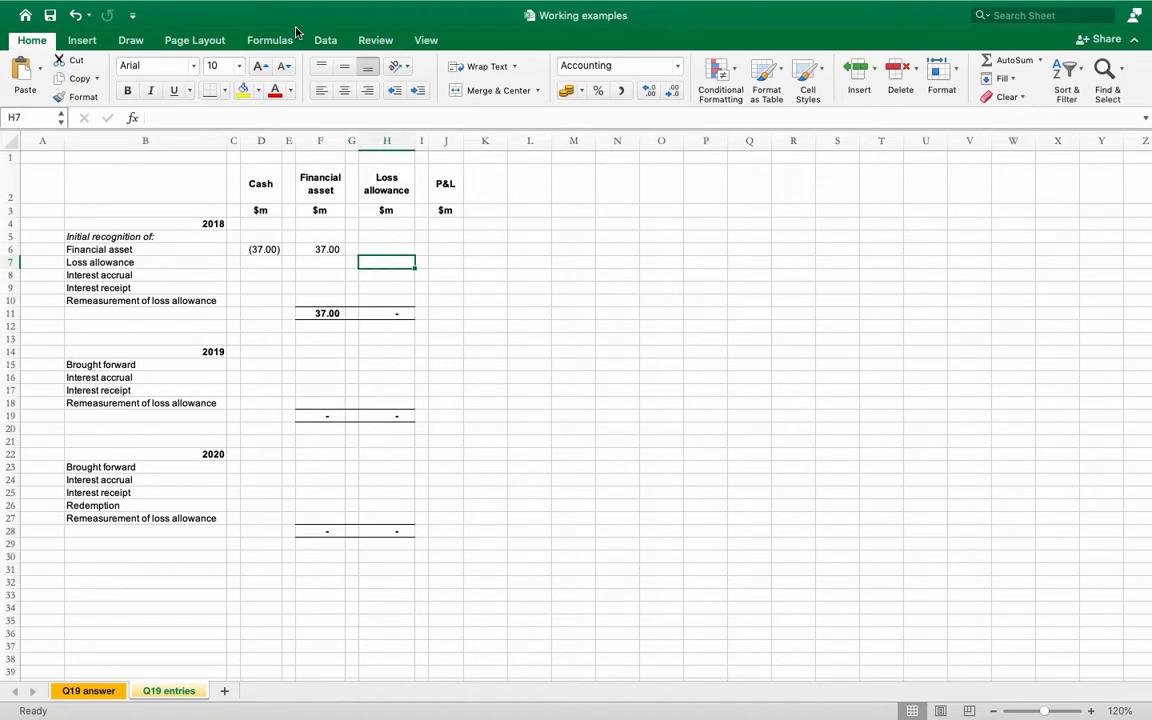
{"action": "left_click", "coordinate": [170, 692]}
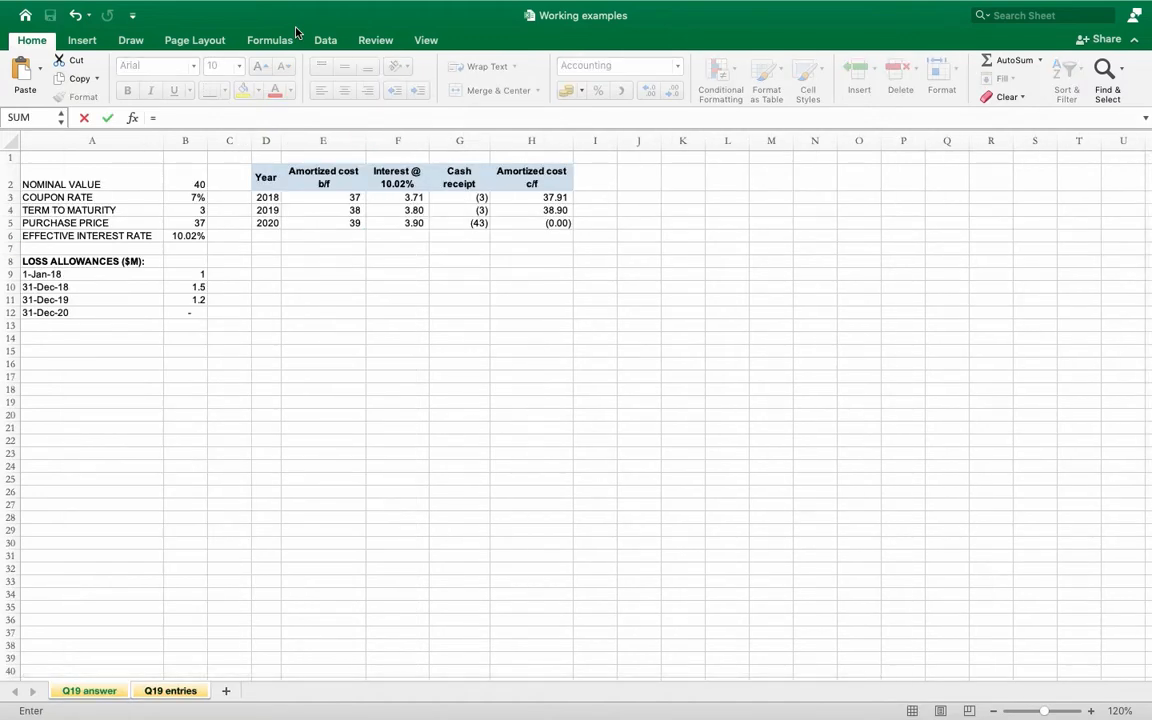
{"action": "left_click", "coordinate": [228, 184]}
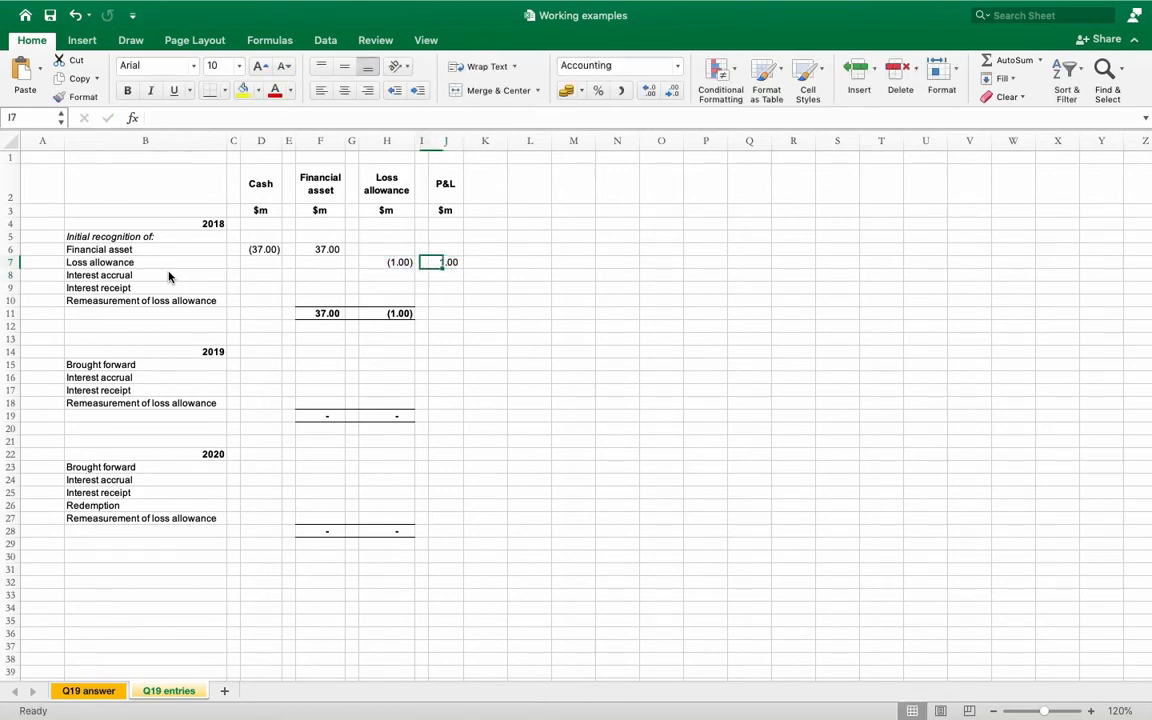
{"action": "type", "text": "=-H7"}
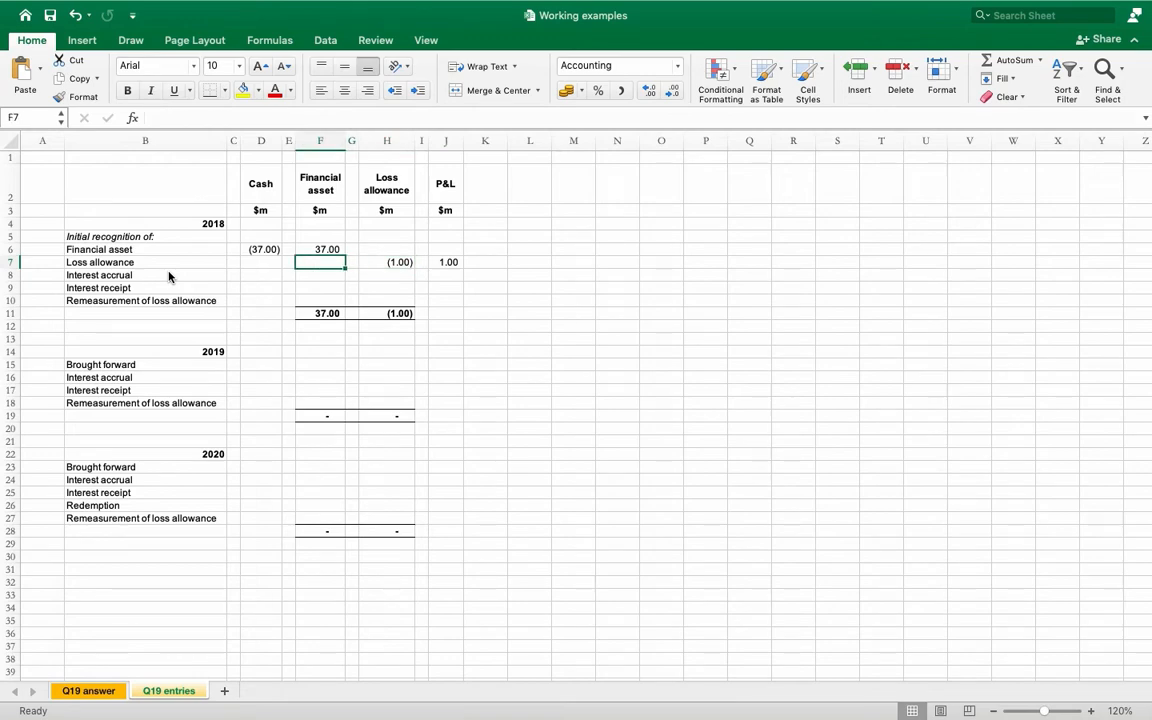
{"action": "left_click", "coordinate": [320, 276]}
{"action": "type", "text": "3.71"}
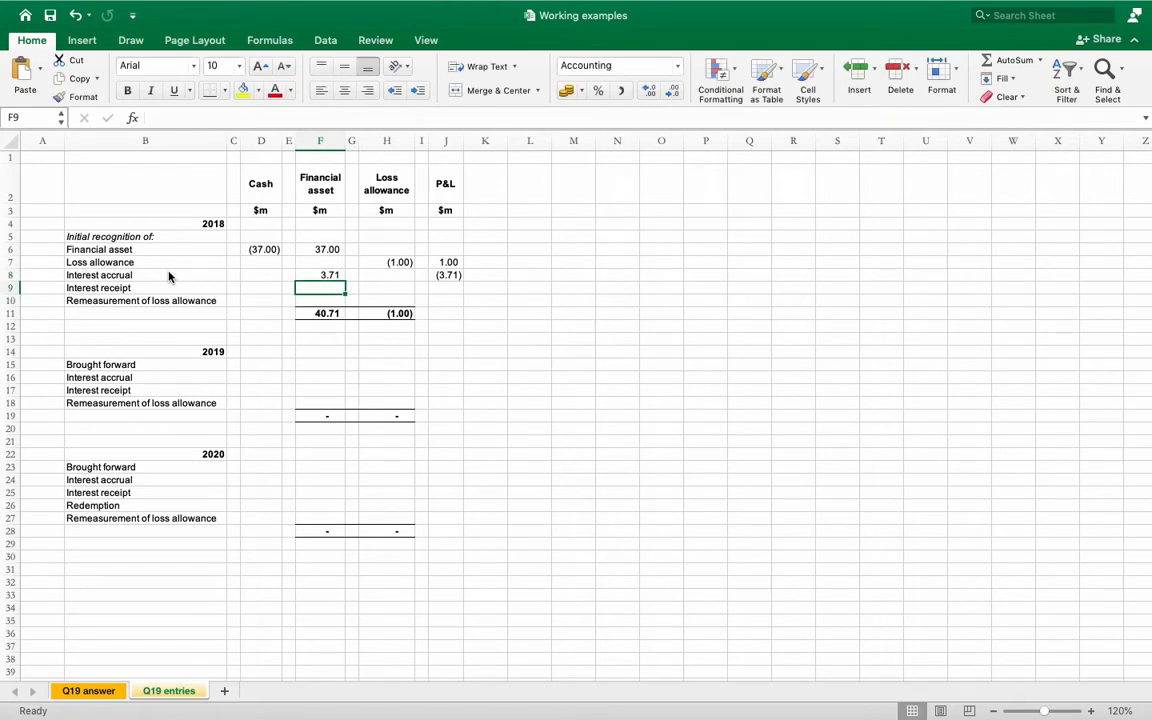
- Enter the 2018 interest receipt as a negative link, then look up the 31-Dec-18 allowance of 1.5
{"action": "type", "text": "=-"}
{"action": "left_click", "coordinate": [268, 286]}
{"action": "type", "text": "2.8"}
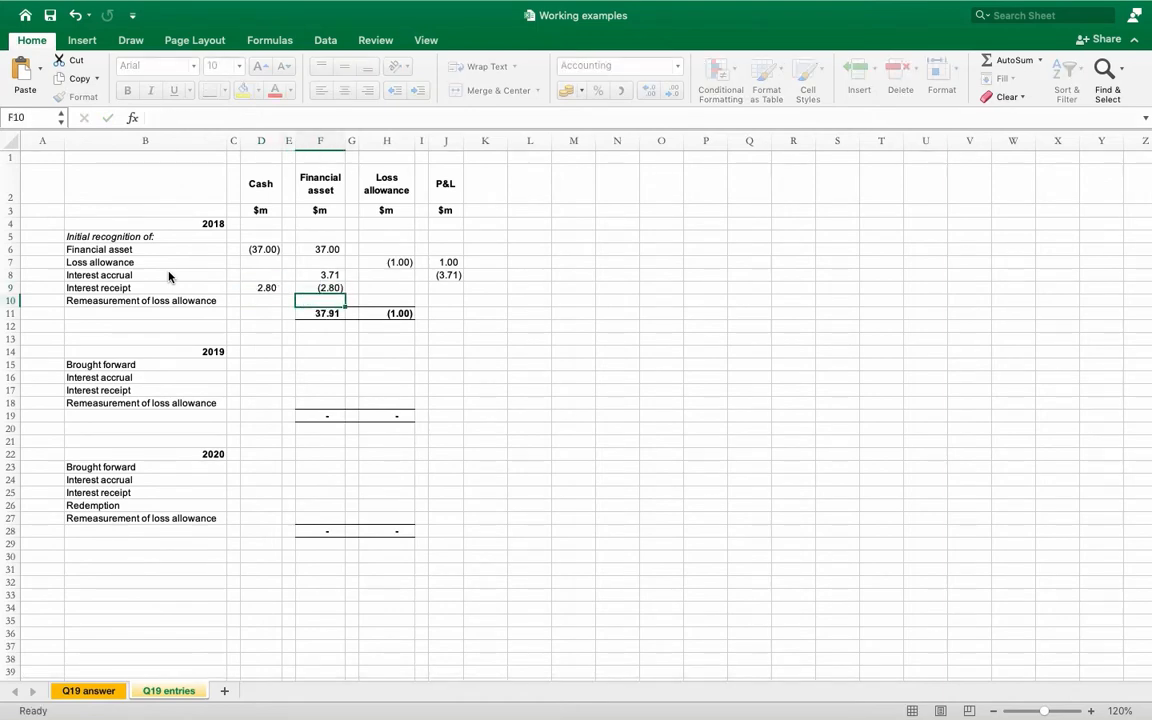
{"action": "left_click", "coordinate": [386, 300]}
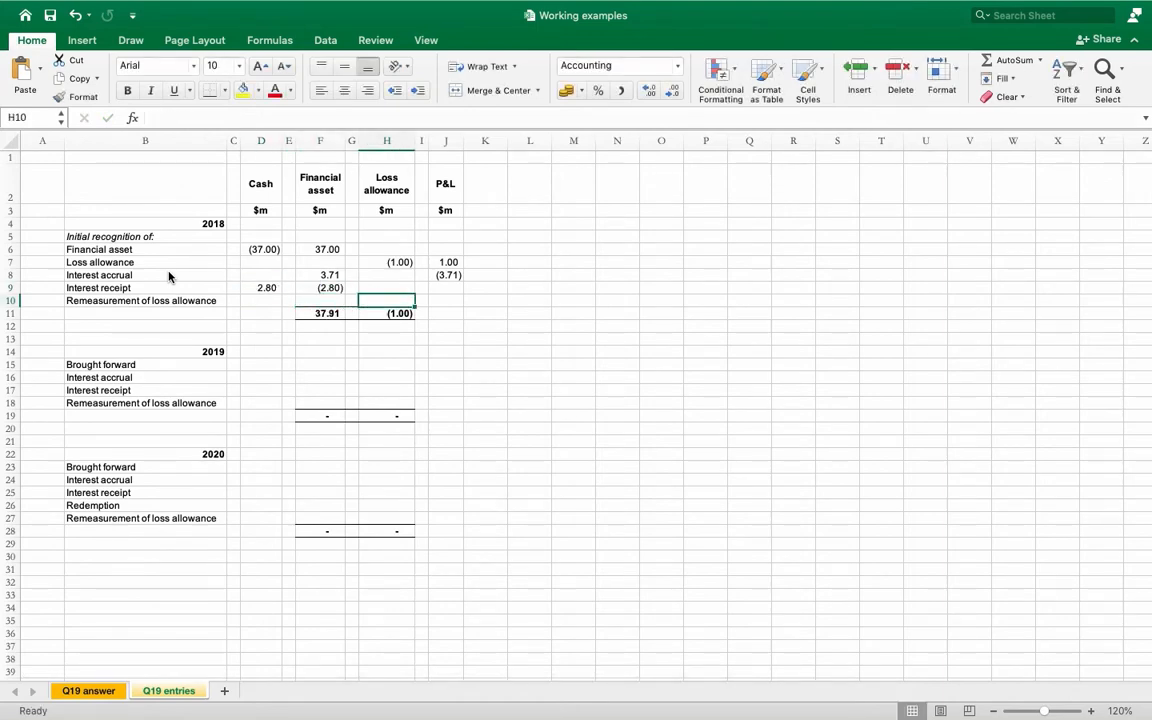
{"action": "left_click", "coordinate": [386, 262]}
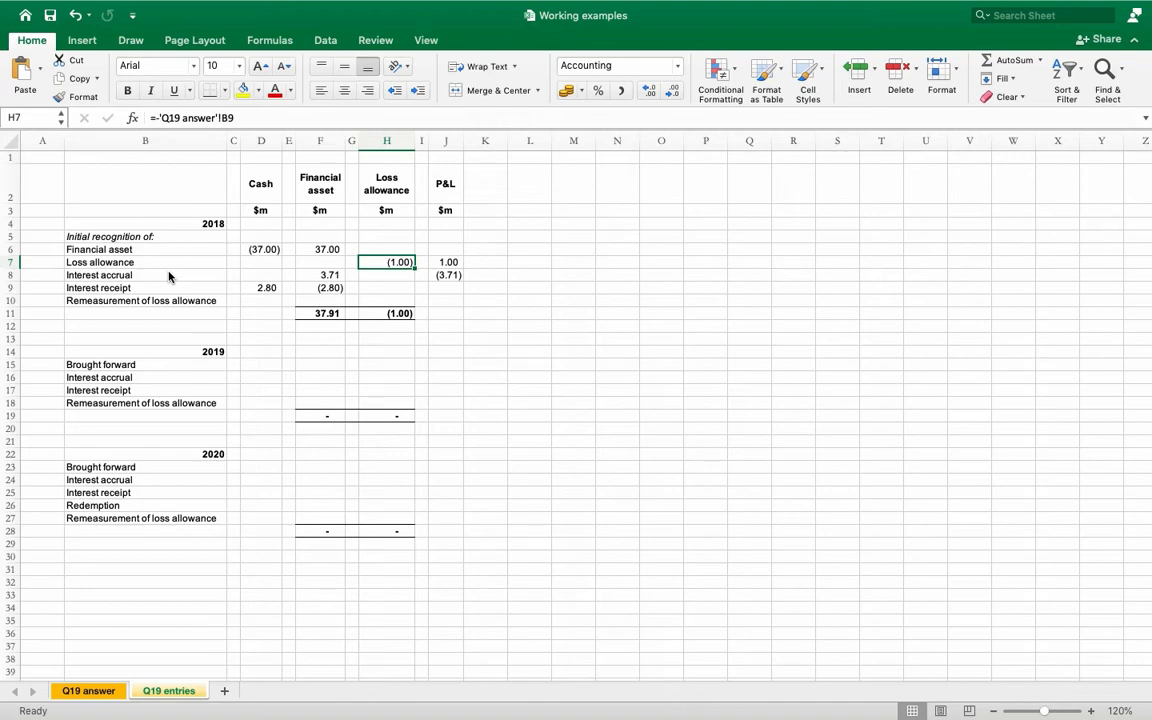
{"action": "left_click", "coordinate": [168, 690]}
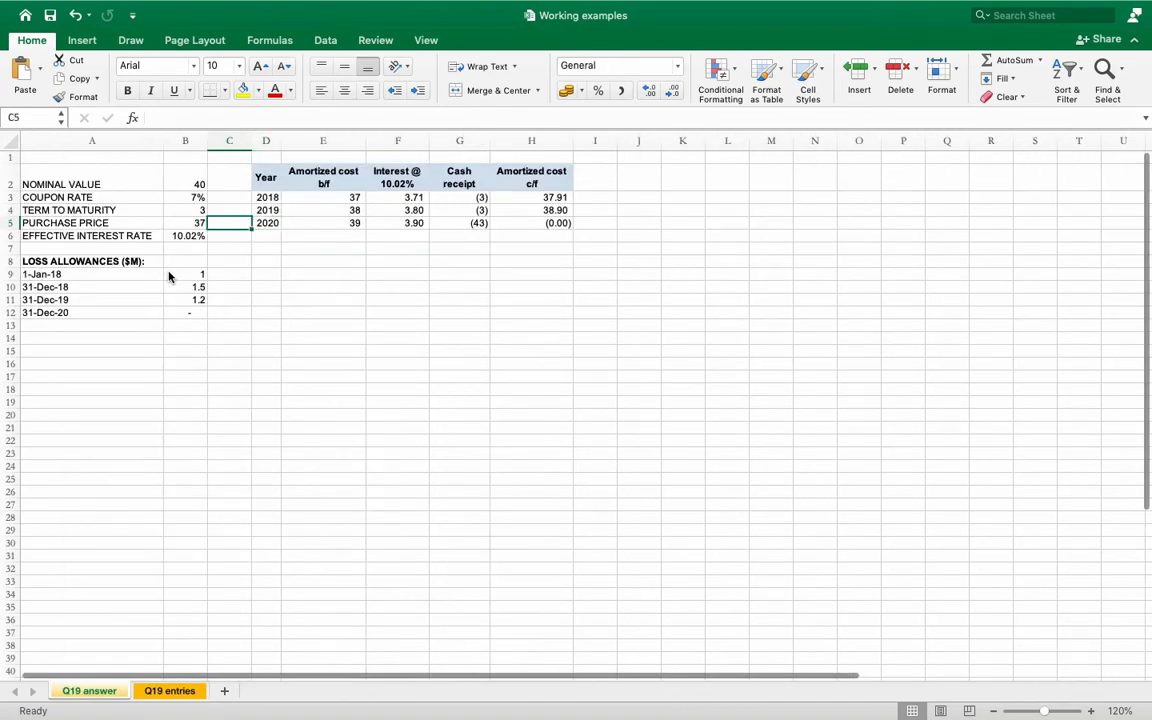
{"action": "left_click", "coordinate": [184, 288]}
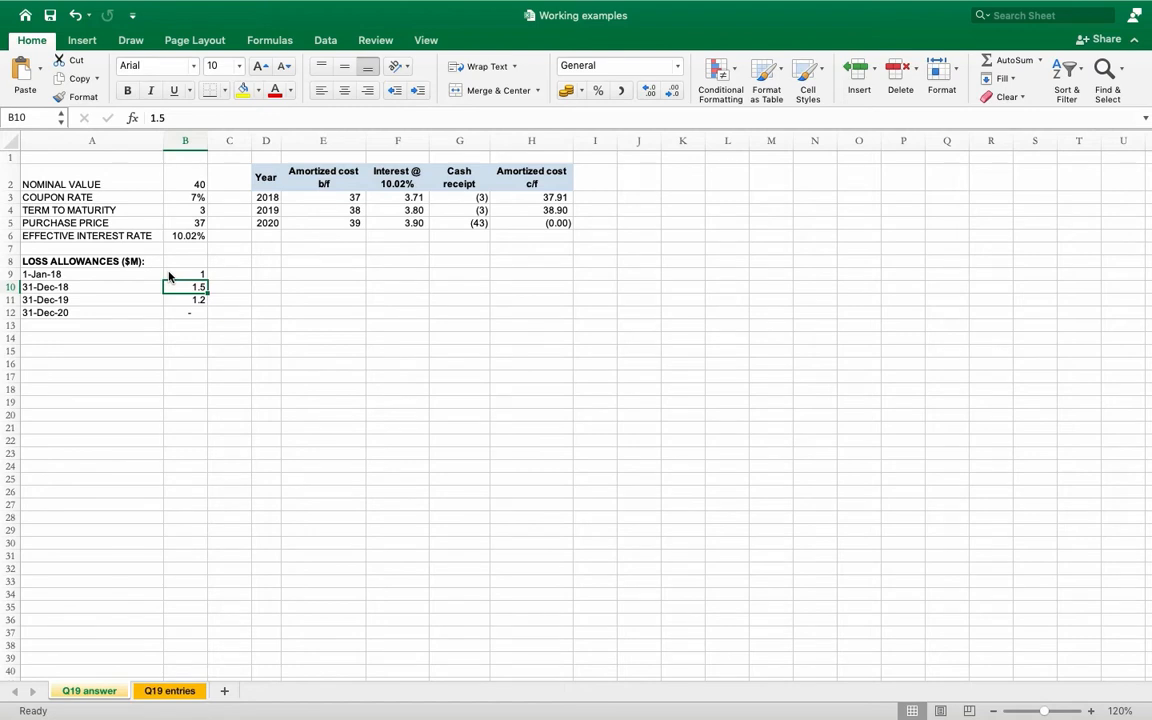
- Post the 2018 remeasurement of 0.50 and carry forward 2019 balances with =F14
{"action": "left_click", "coordinate": [88, 690]}
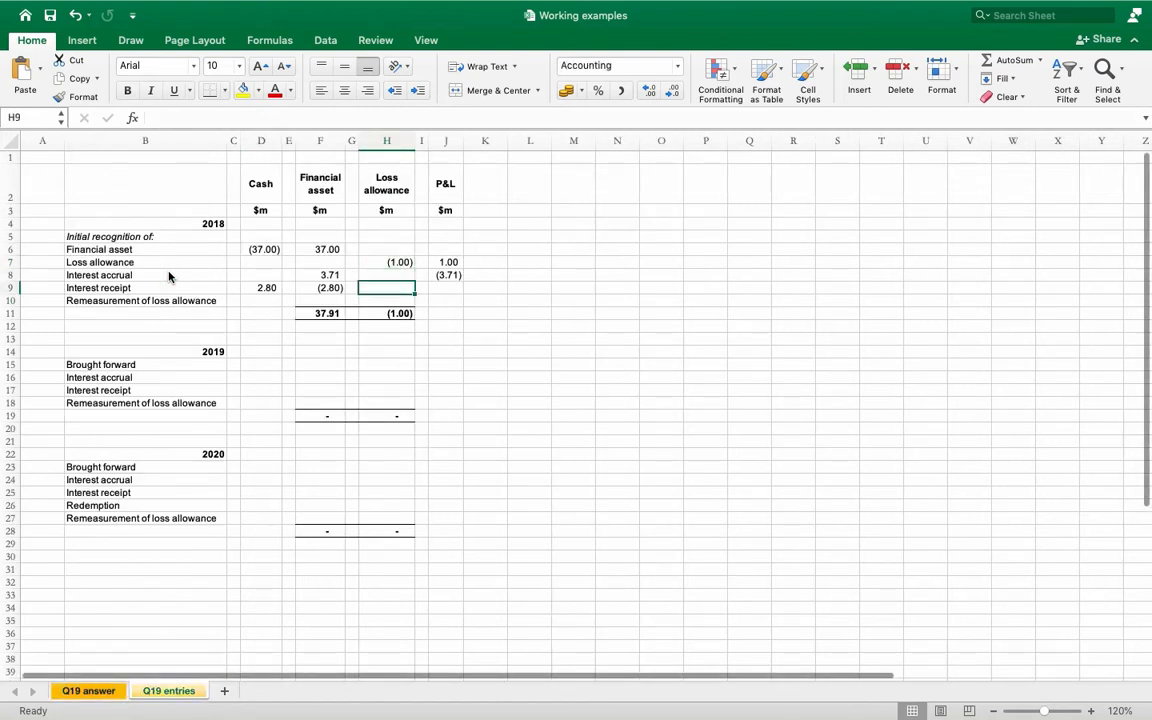
{"action": "type", "text": "="}
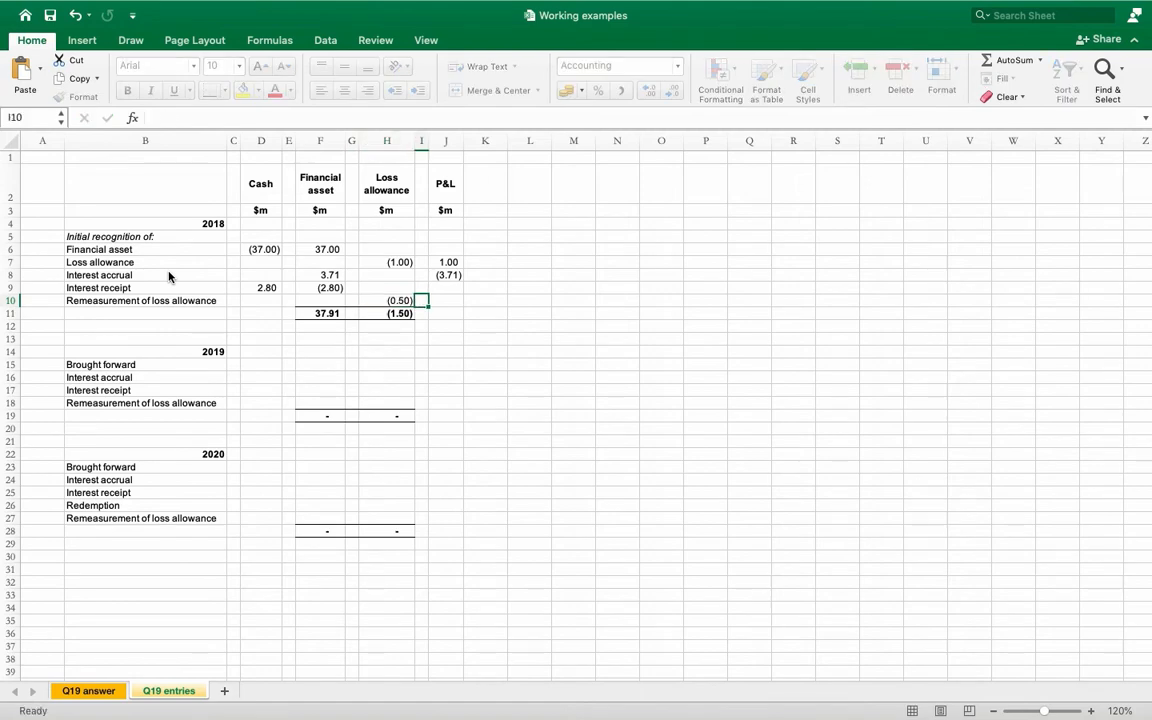
{"action": "type", "text": "="}
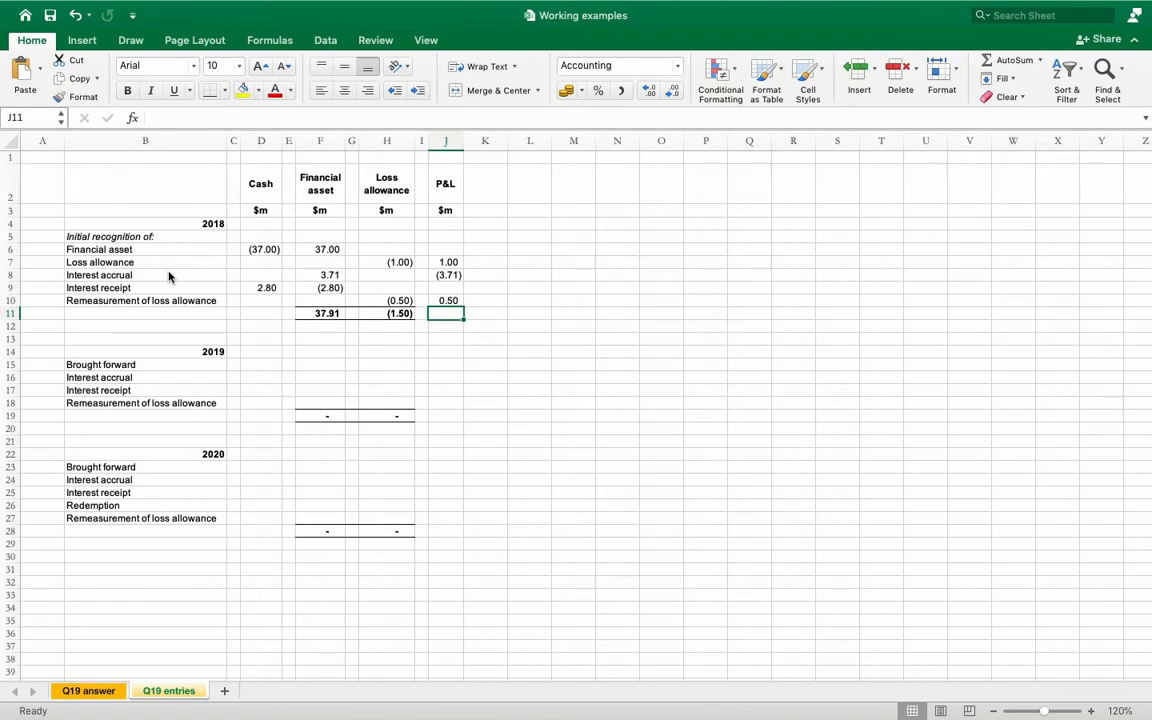
{"action": "left_click", "coordinate": [320, 332]}
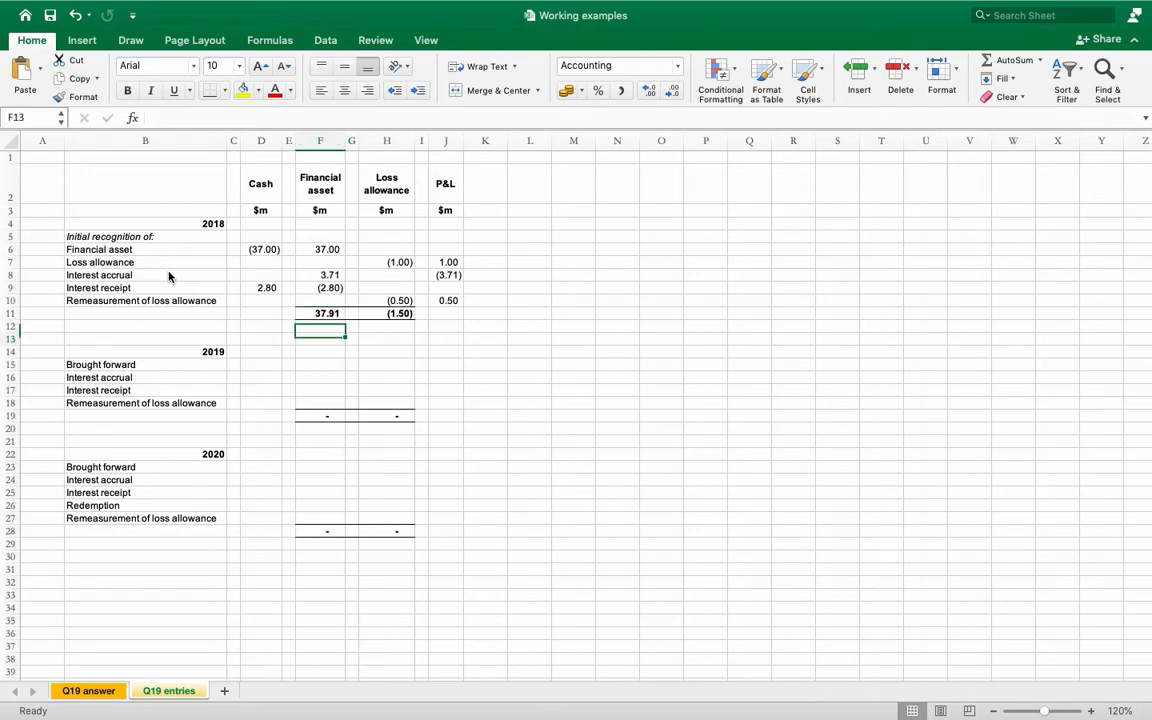
{"action": "type", "text": "=F14"}
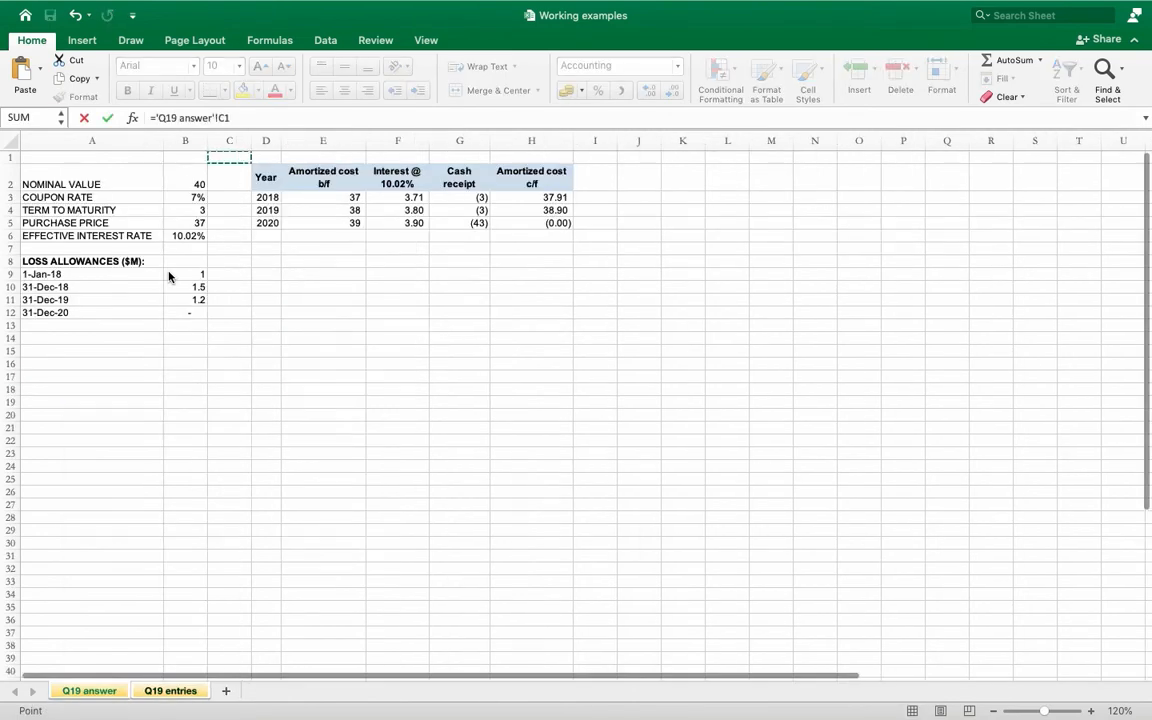
- Link the 2019 interest accrual of 3.80 and the cash receipt with =-E17 on the financial asset
{"action": "left_click", "coordinate": [396, 210]}
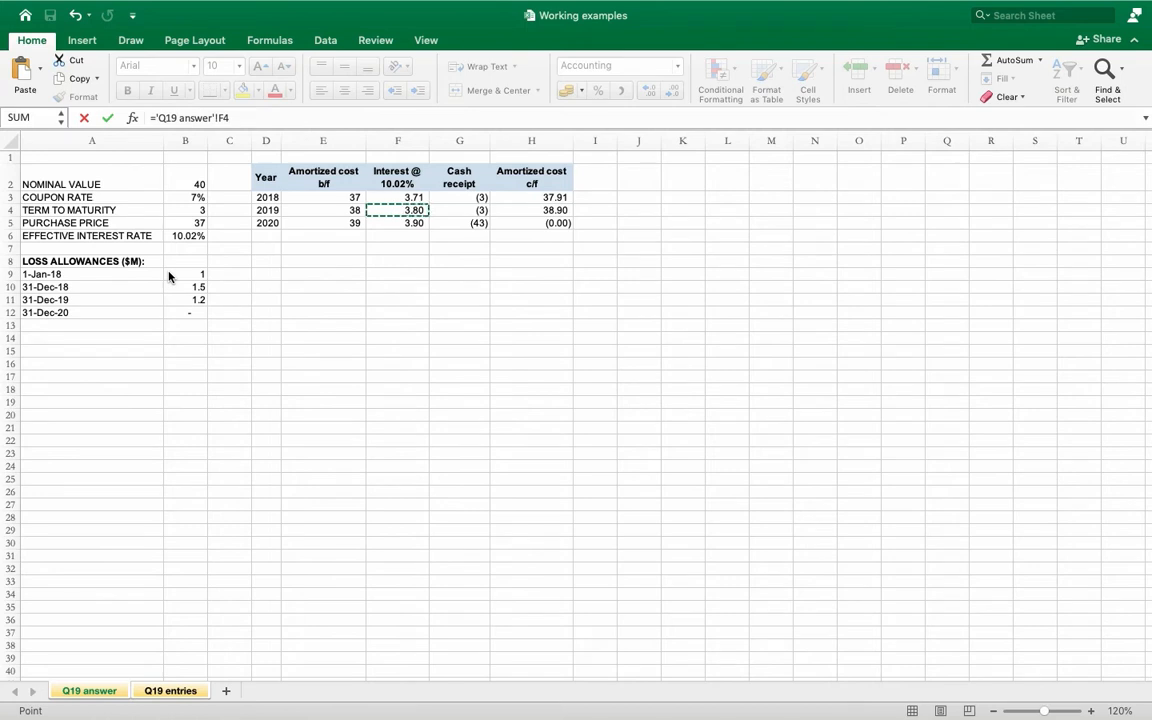
{"action": "left_click", "coordinate": [88, 692]}
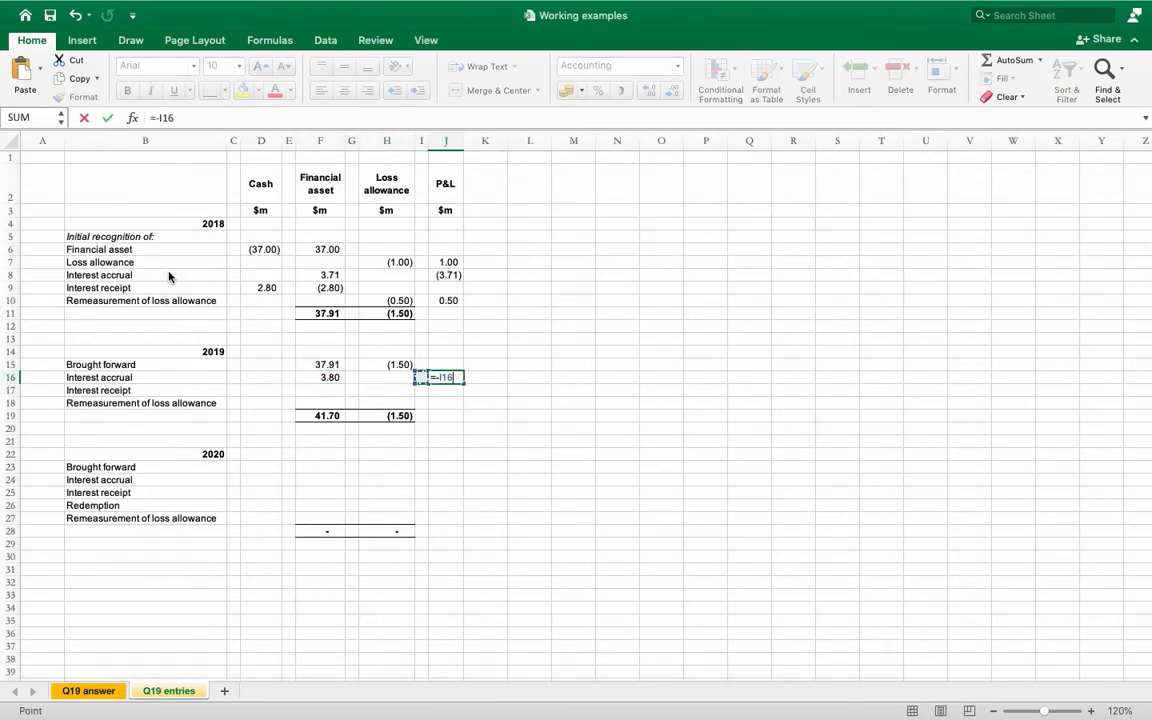
{"action": "key", "text": "Enter"}
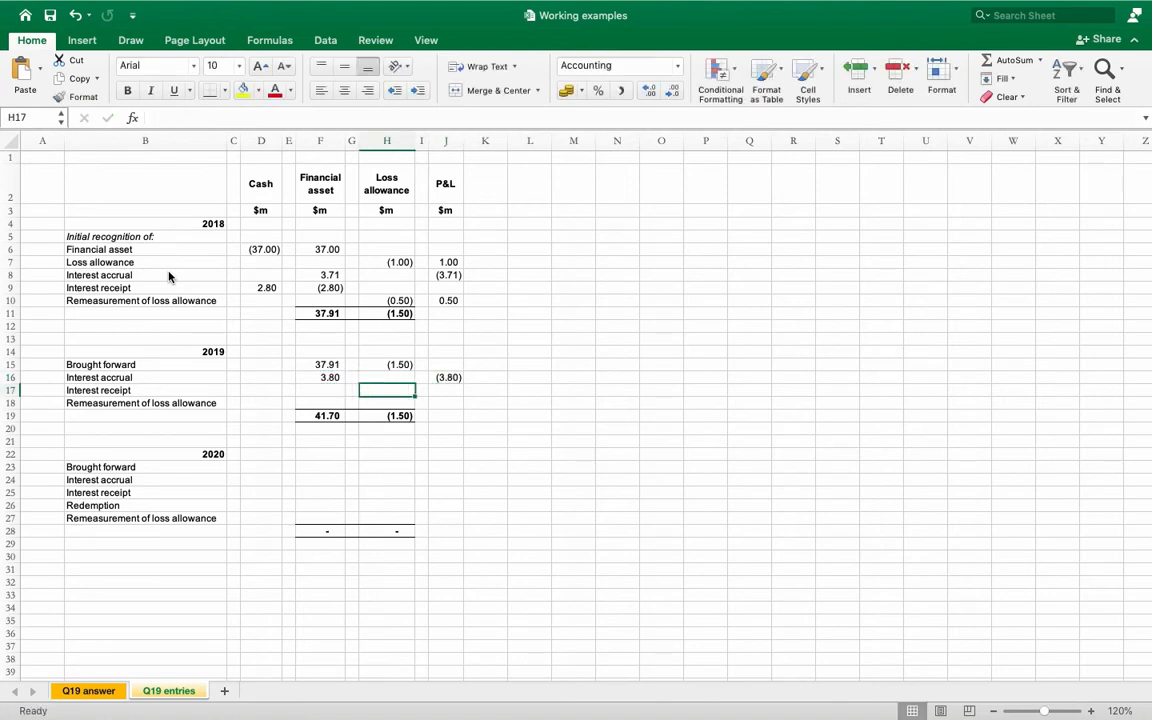
{"action": "type", "text": "="}
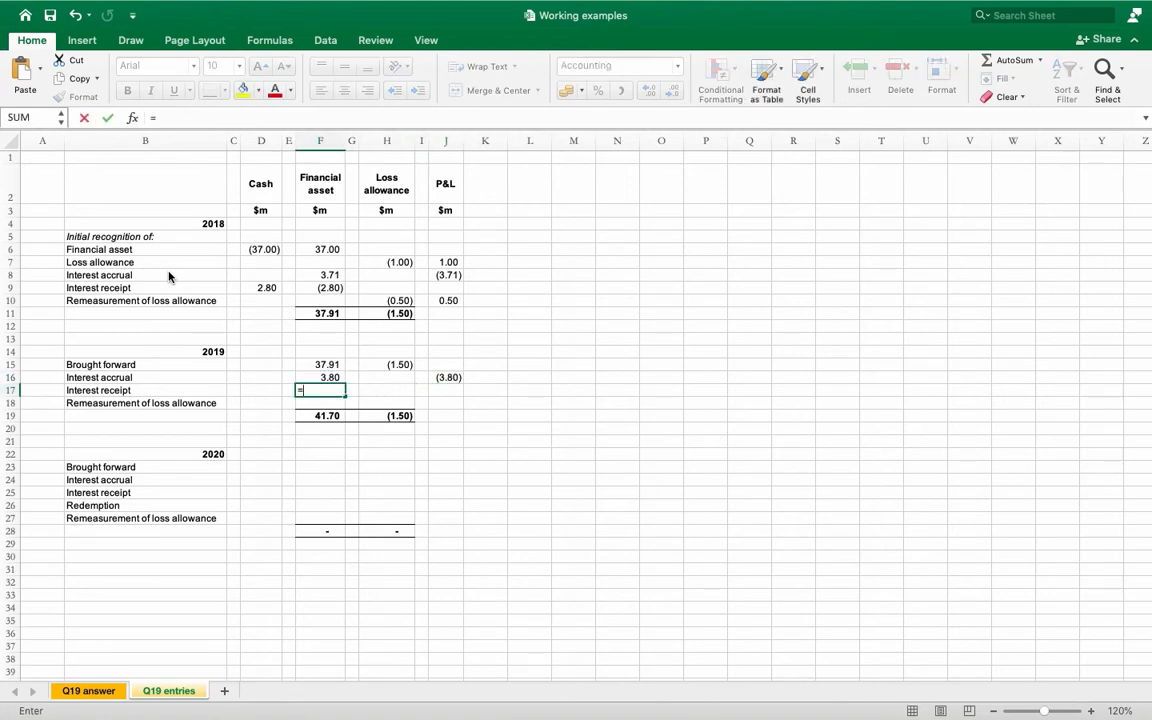
{"action": "left_click", "coordinate": [88, 690]}
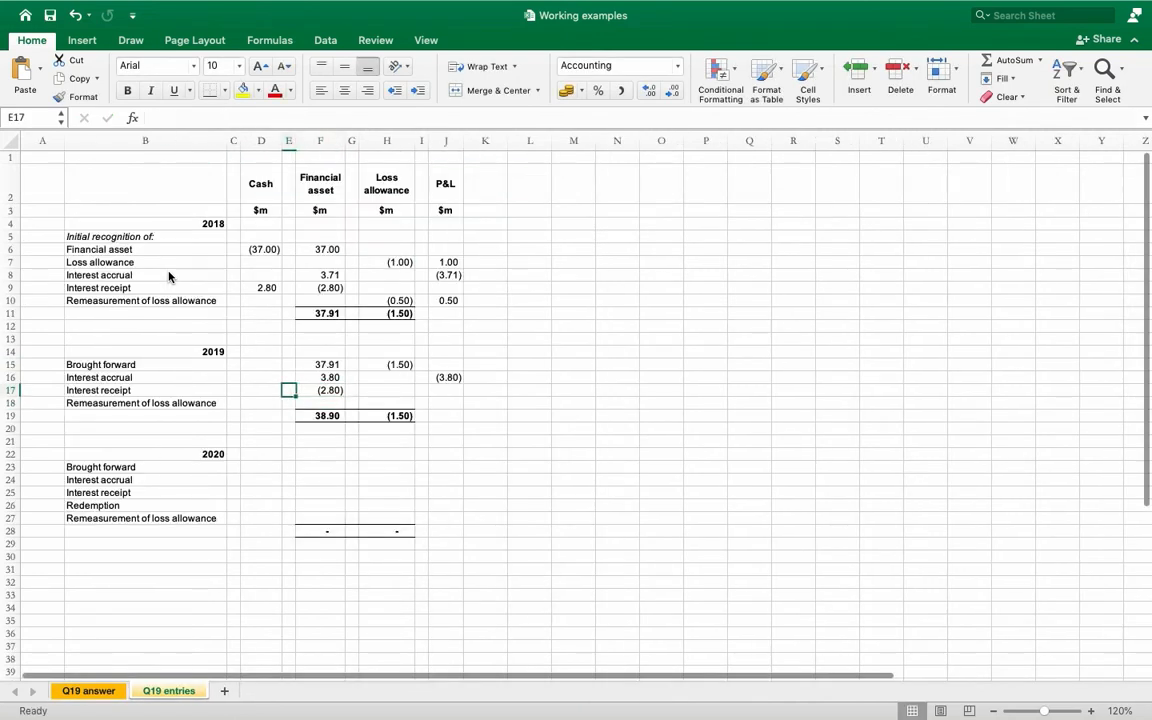
{"action": "type", "text": "=-E17"}
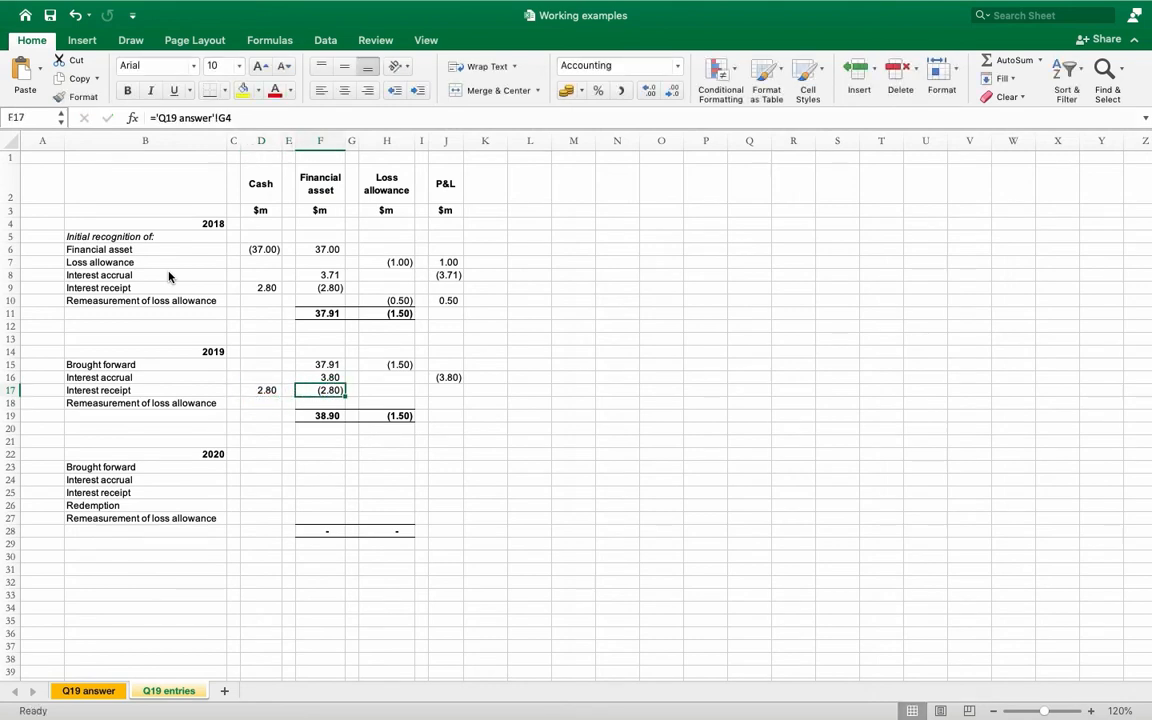
- Check the 31-Dec-19 allowance of 1.2 and enter the 2019 remeasurement of 0.3
{"action": "left_click", "coordinate": [168, 692]}
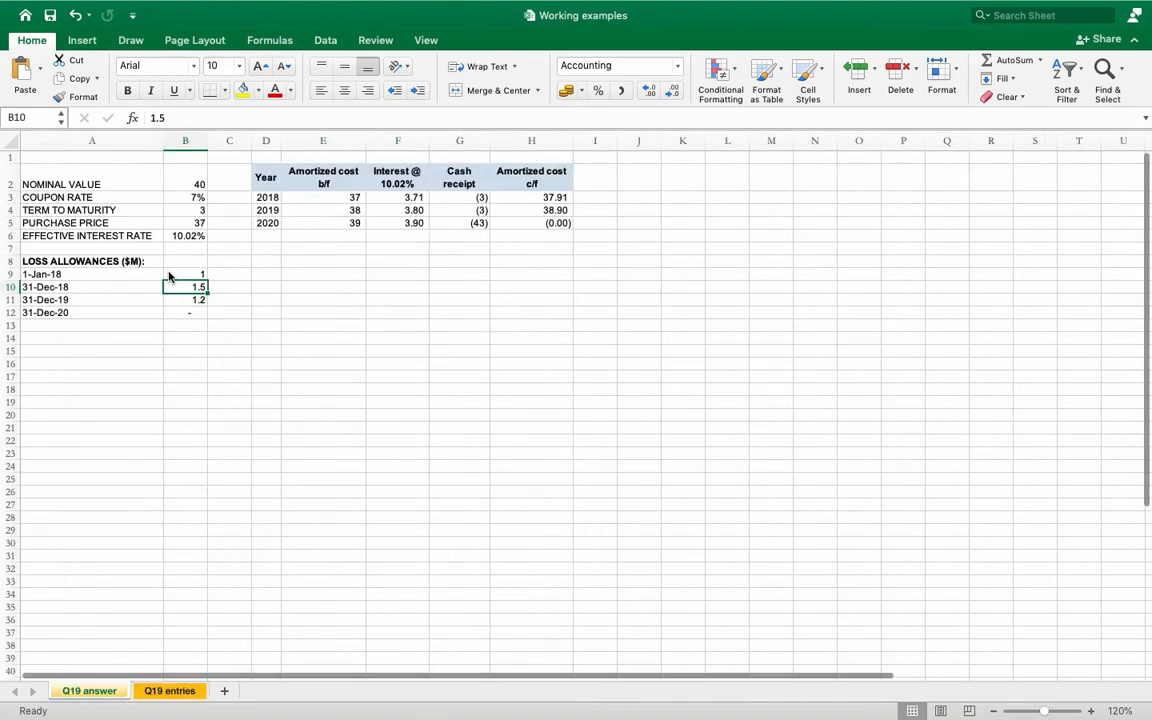
{"action": "left_click", "coordinate": [184, 300]}
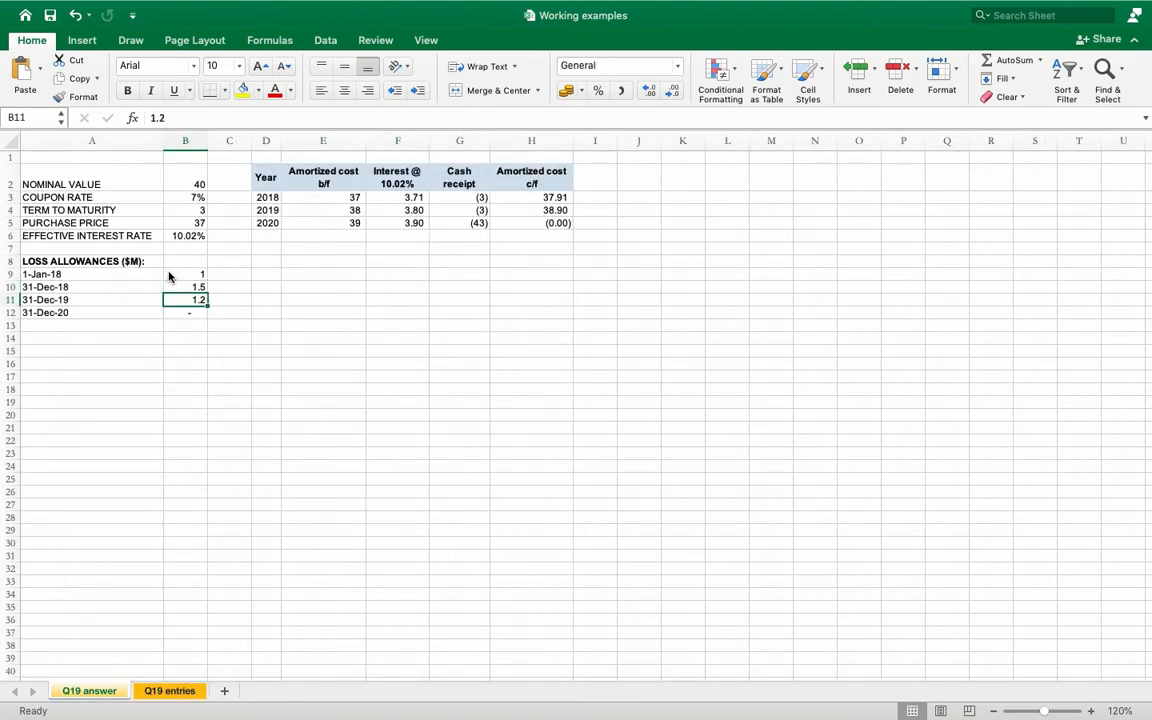
{"action": "left_click", "coordinate": [88, 690]}
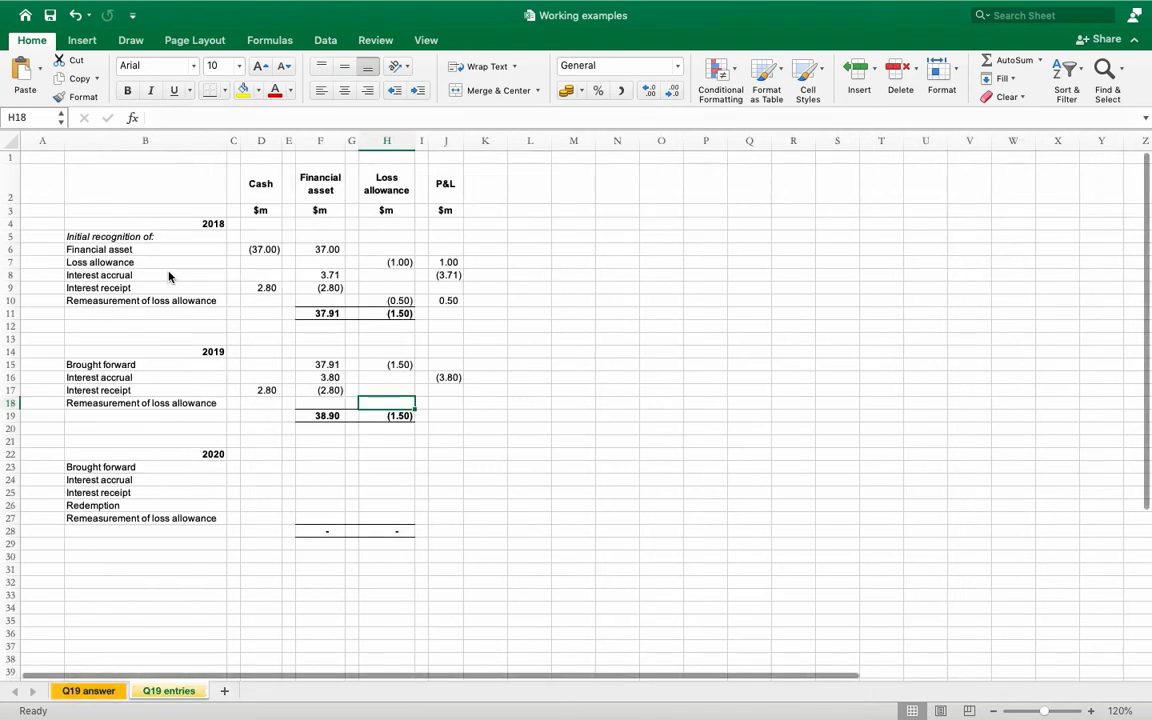
{"action": "left_click", "coordinate": [386, 364]}
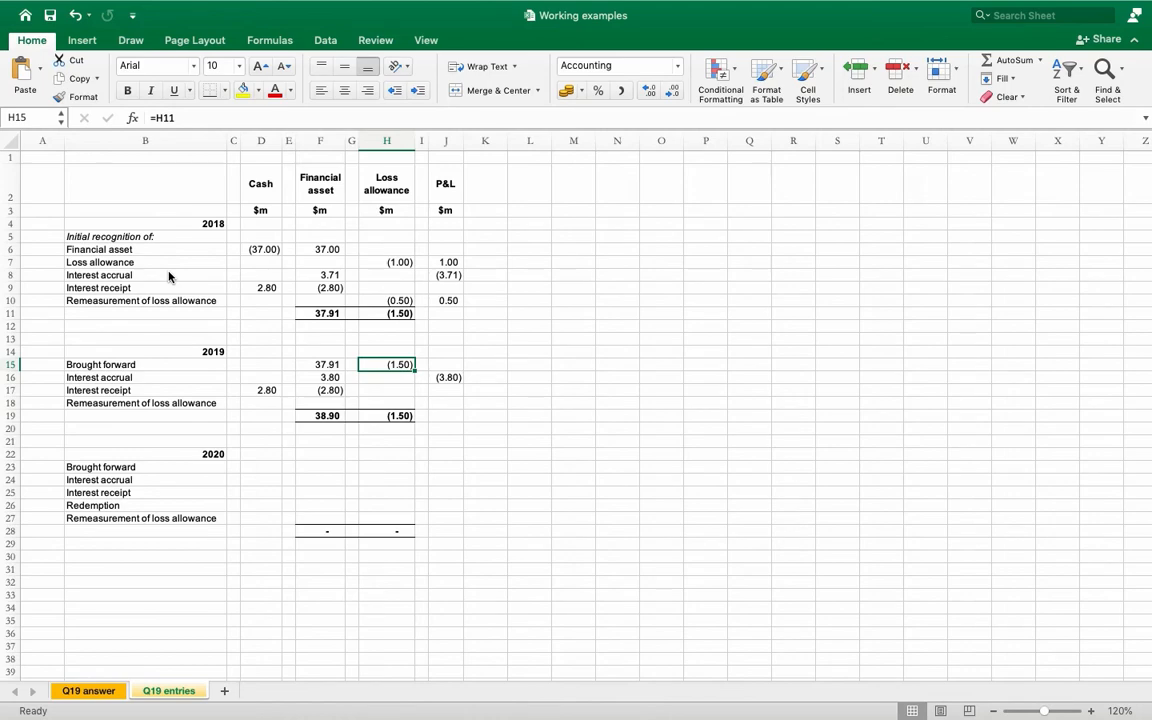
{"action": "left_click", "coordinate": [386, 402]}
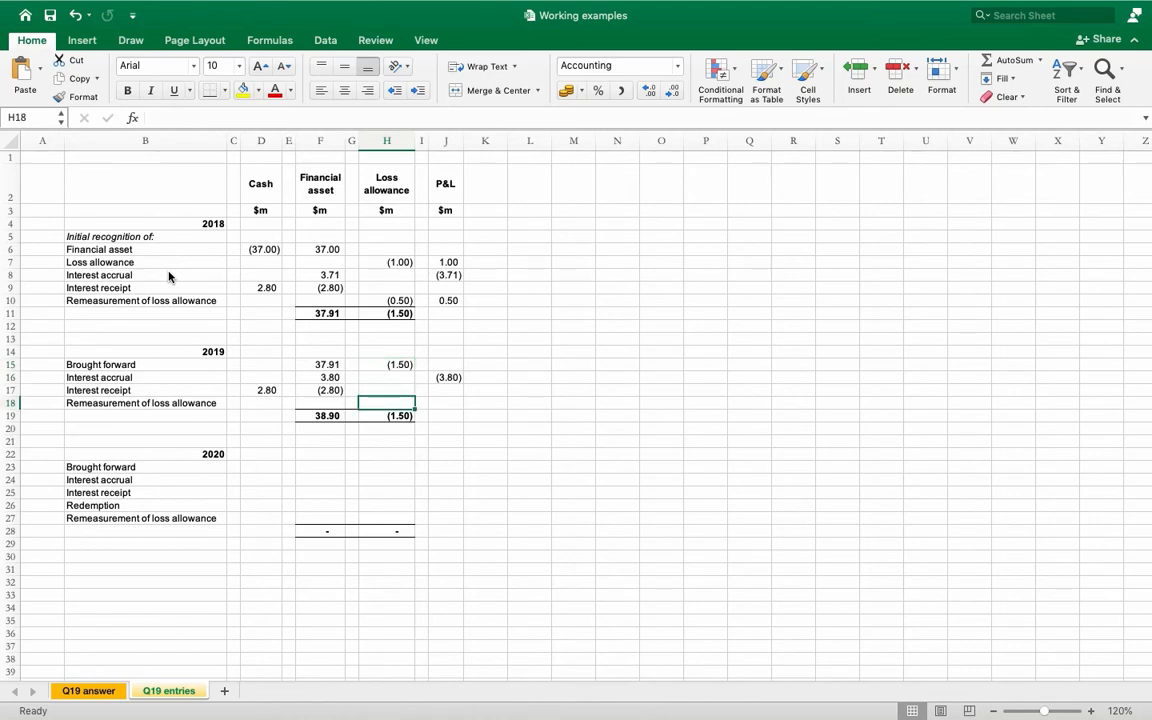
{"action": "type", "text": "0.30"}
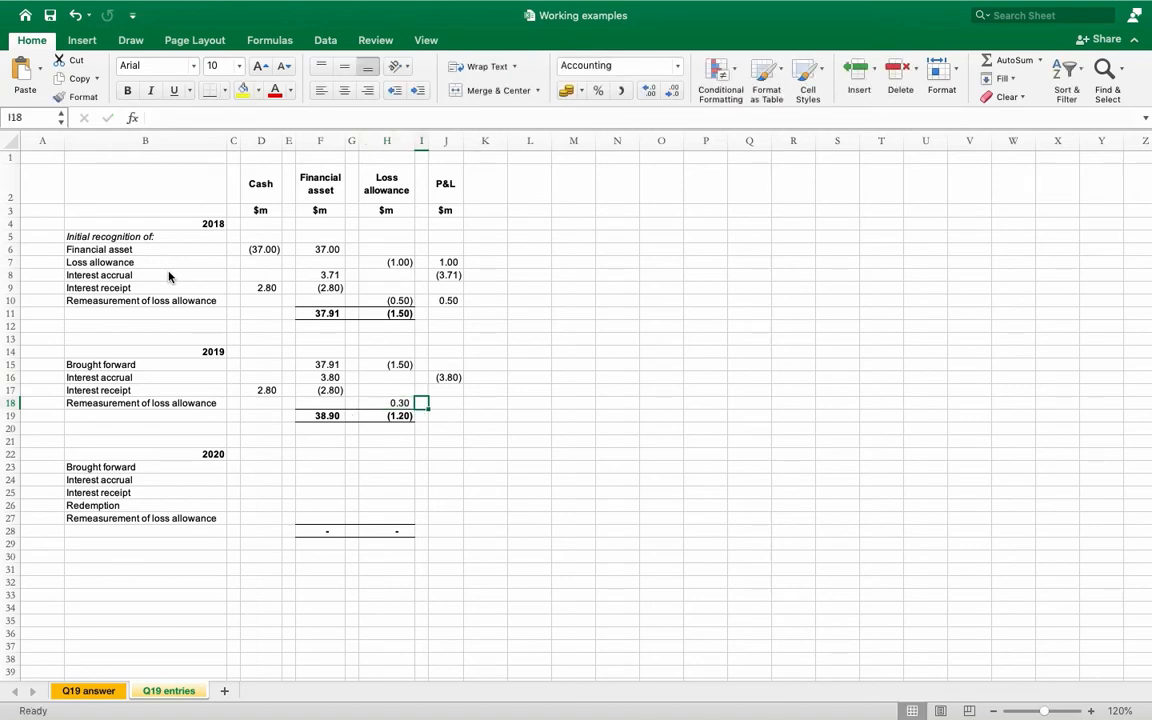
{"action": "left_click", "coordinate": [420, 414]}
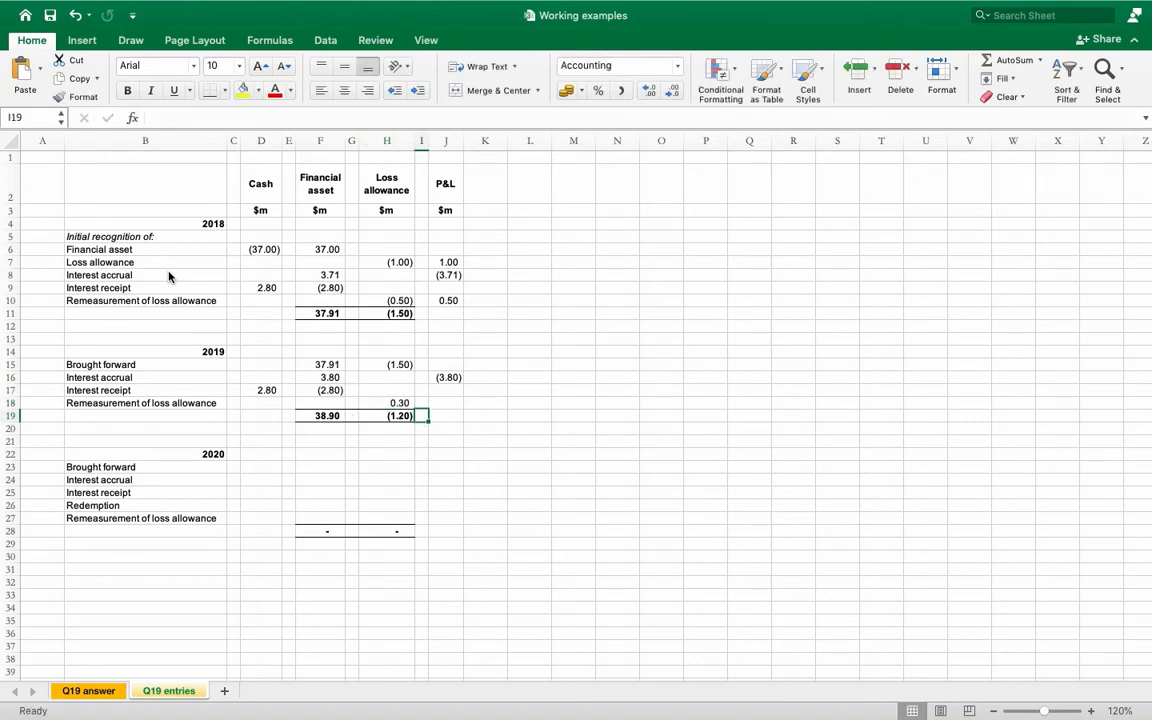
- Post (0.30) to P&L by referencing the 2019 remeasurement, then review the 2019 asset total
{"action": "left_click", "coordinate": [168, 690]}
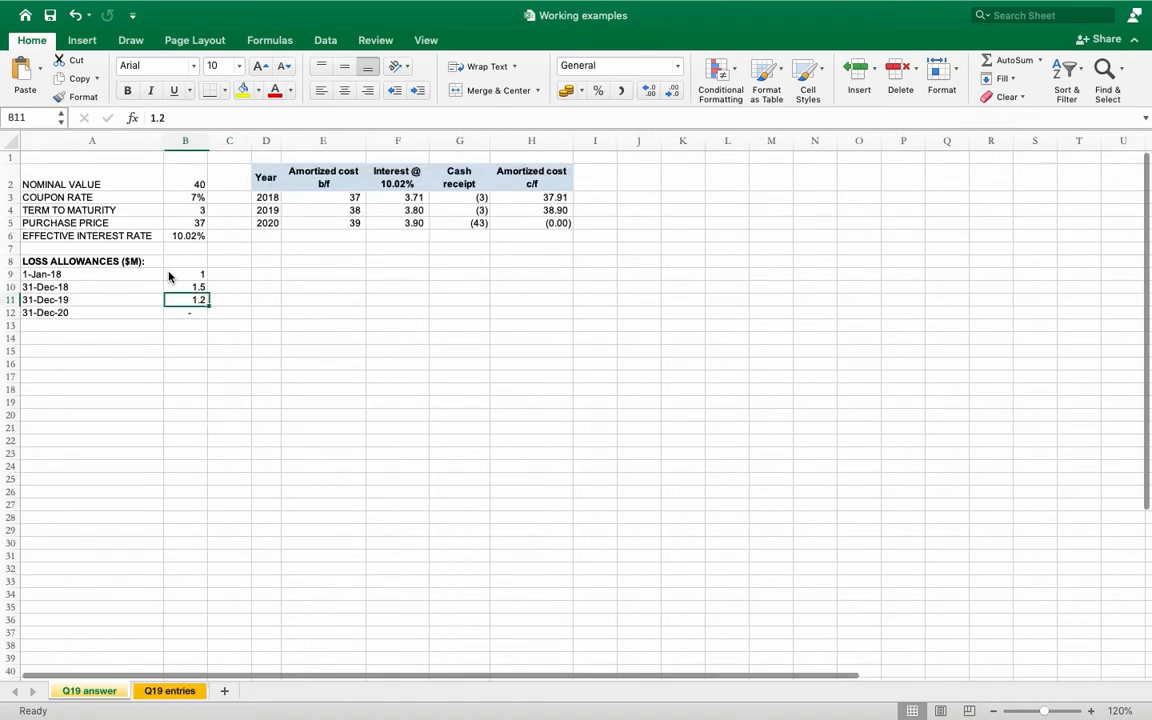
{"action": "left_click", "coordinate": [88, 690]}
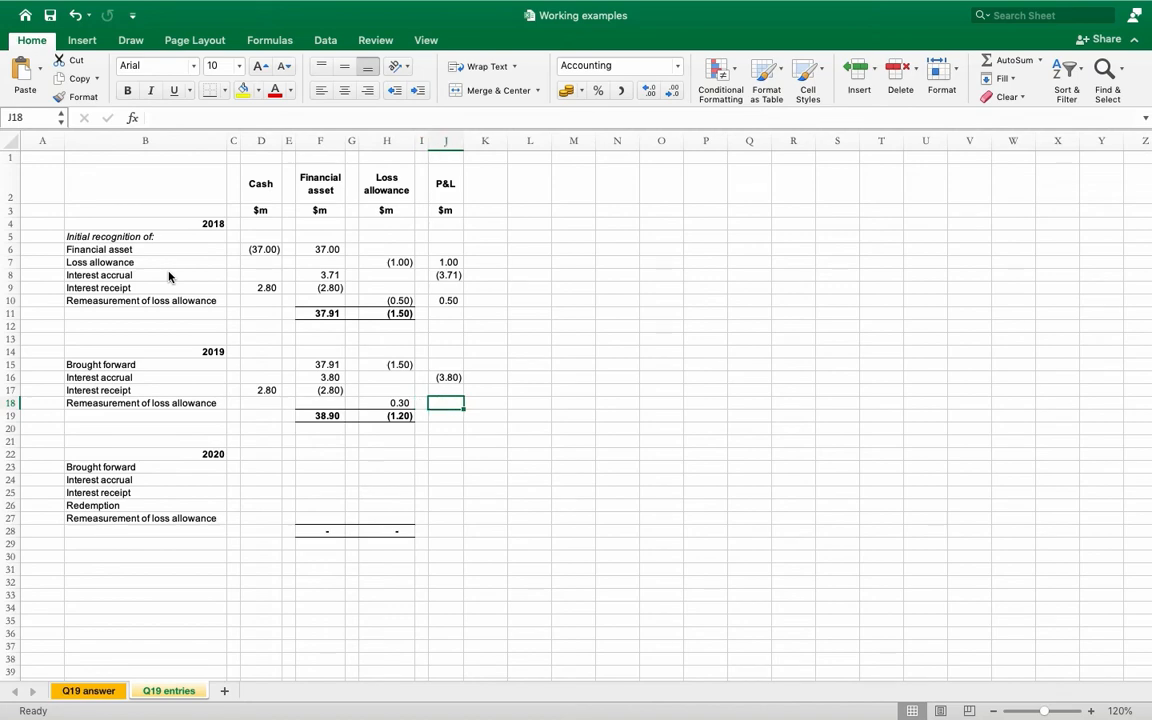
{"action": "type", "text": "=-"}
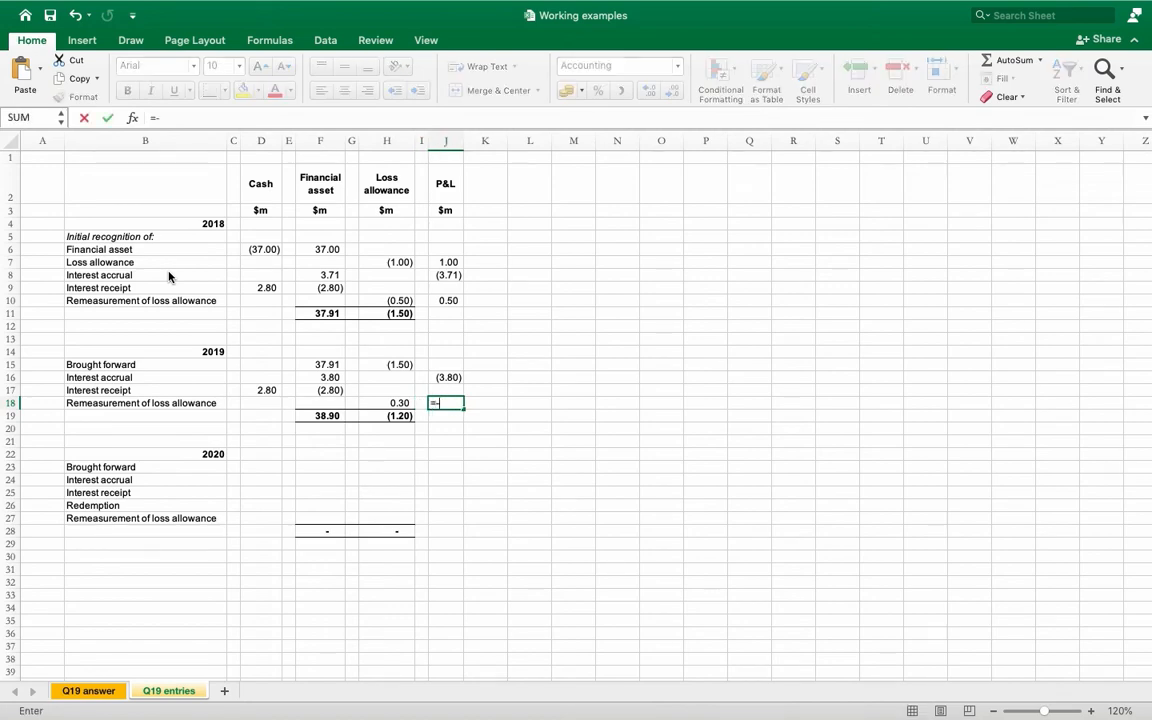
{"action": "left_click", "coordinate": [386, 404]}
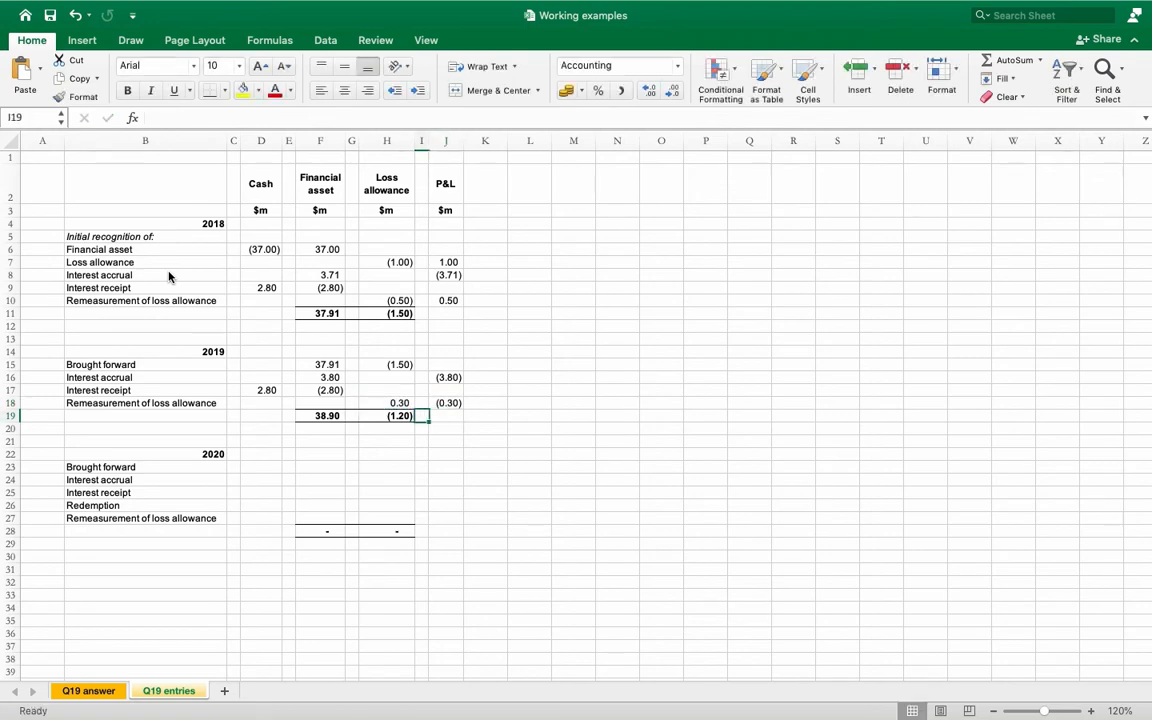
{"action": "left_click", "coordinate": [320, 414]}
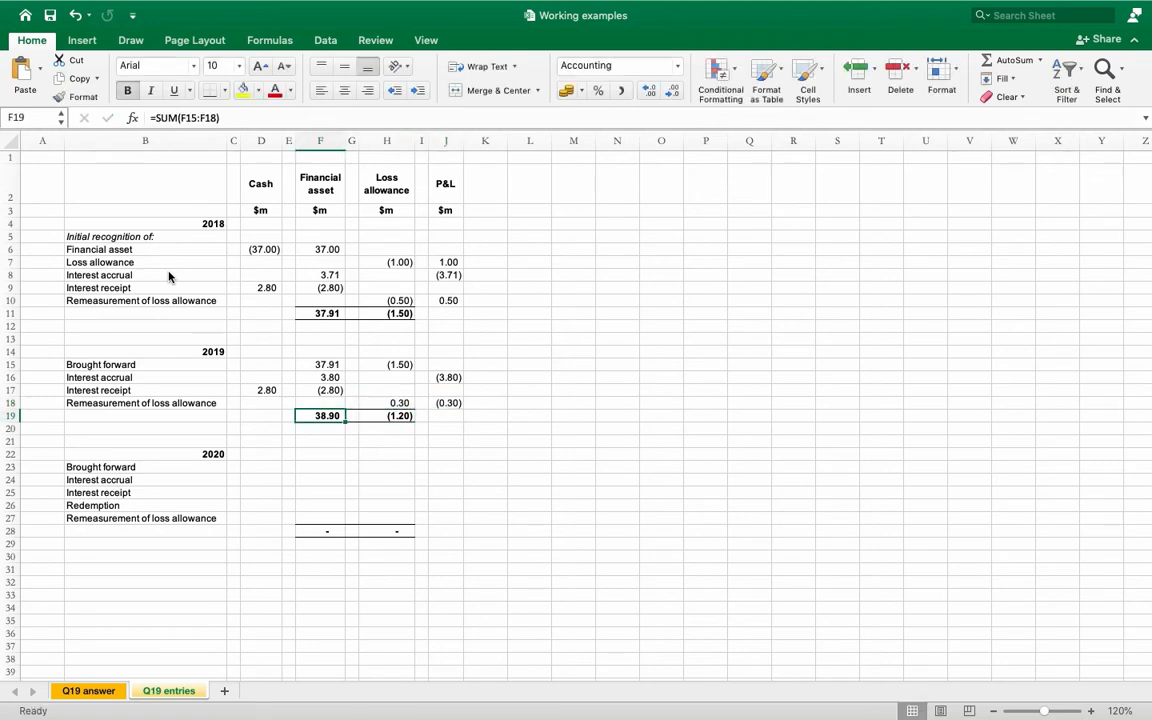
{"action": "left_click", "coordinate": [320, 428]}
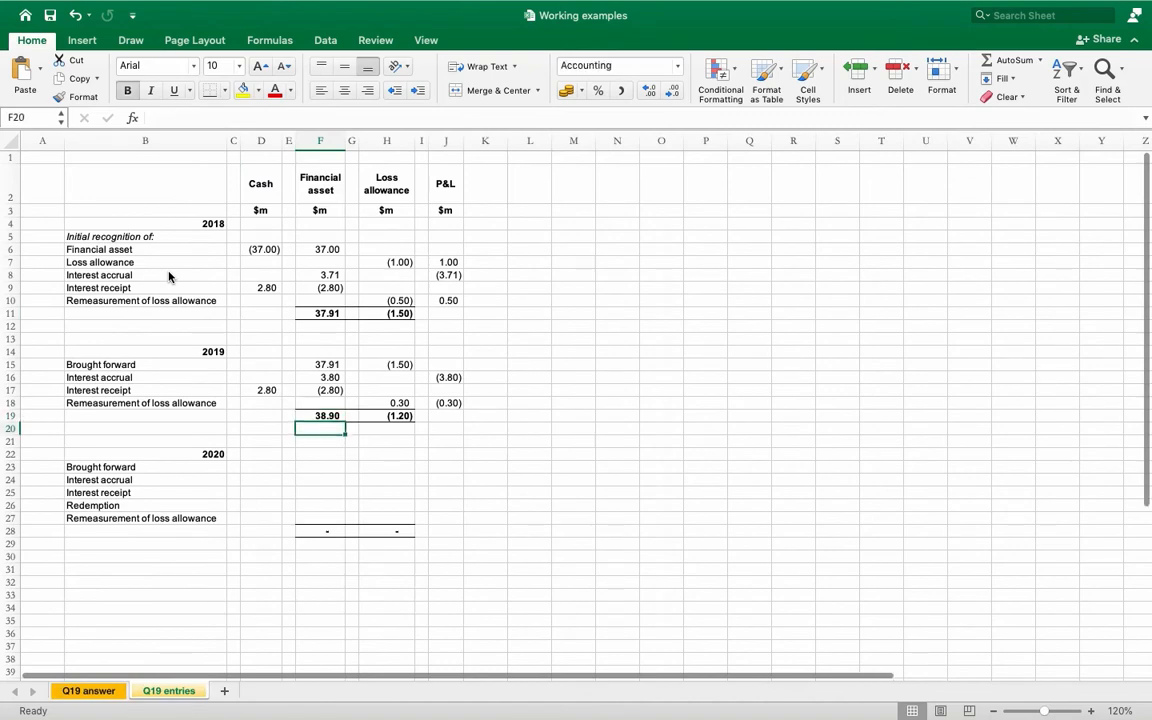
- Enter 2020 entries with =F19, =-I24, =F24 and the redemption linked to the nominal value of 40
{"action": "type", "text": "=F19"}
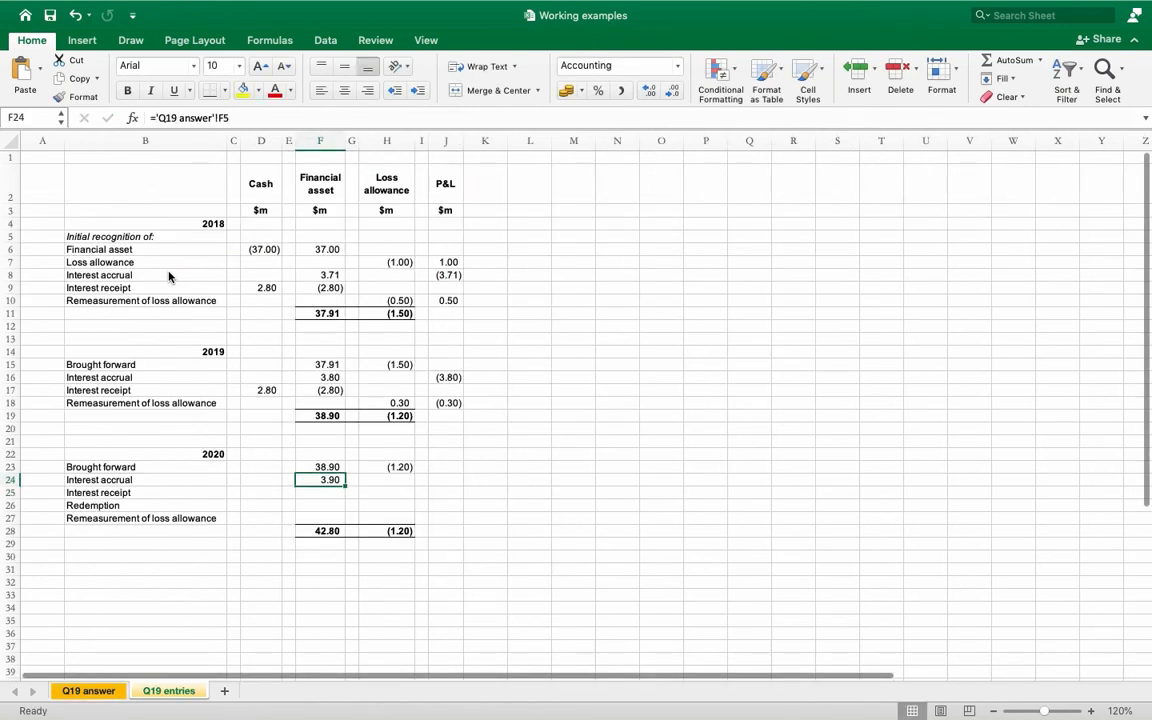
{"action": "type", "text": "=-I24"}
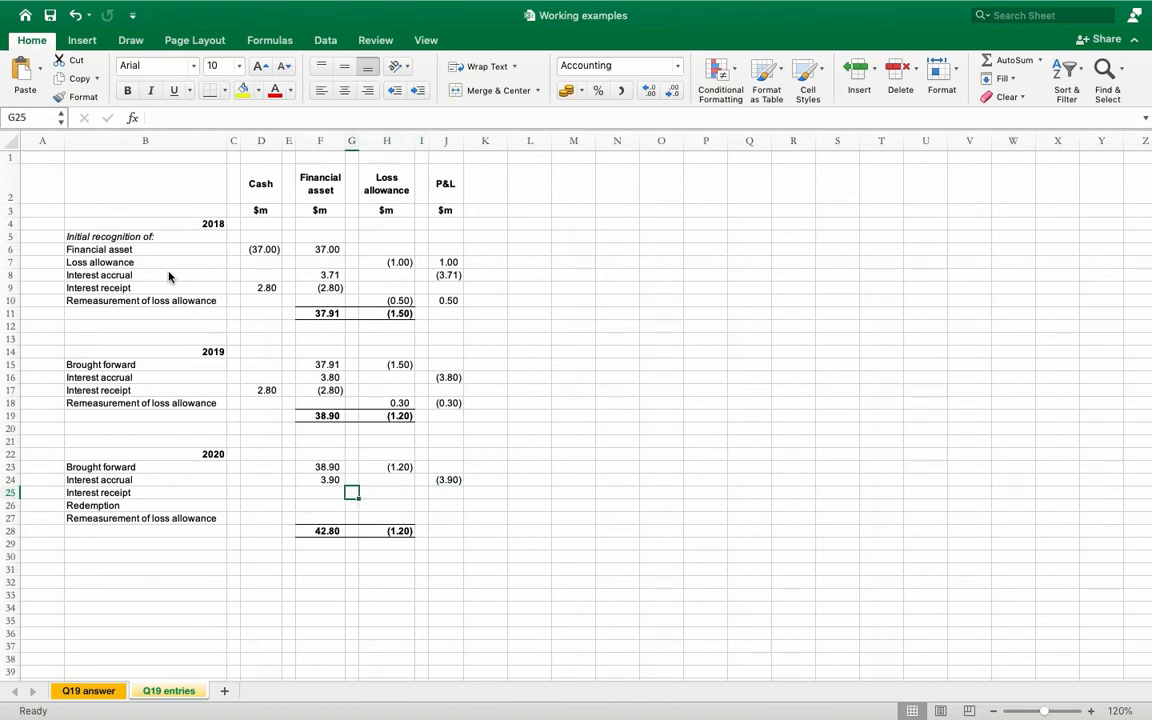
{"action": "type", "text": "=F24"}
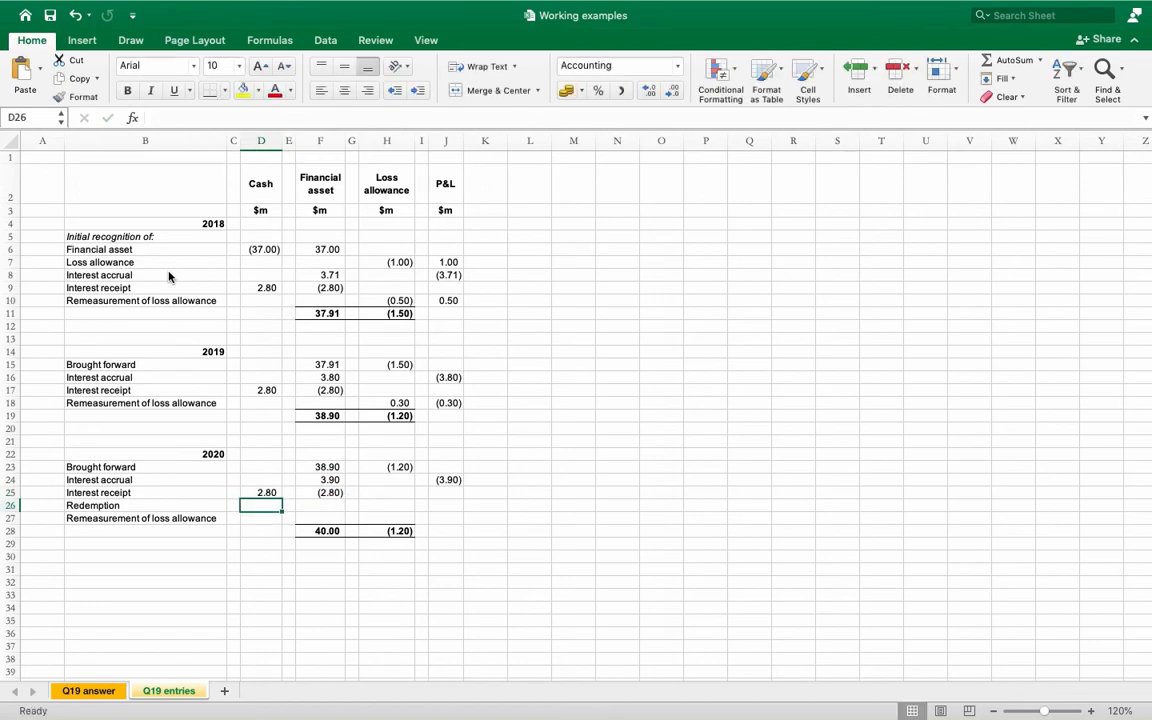
{"action": "left_click", "coordinate": [170, 690]}
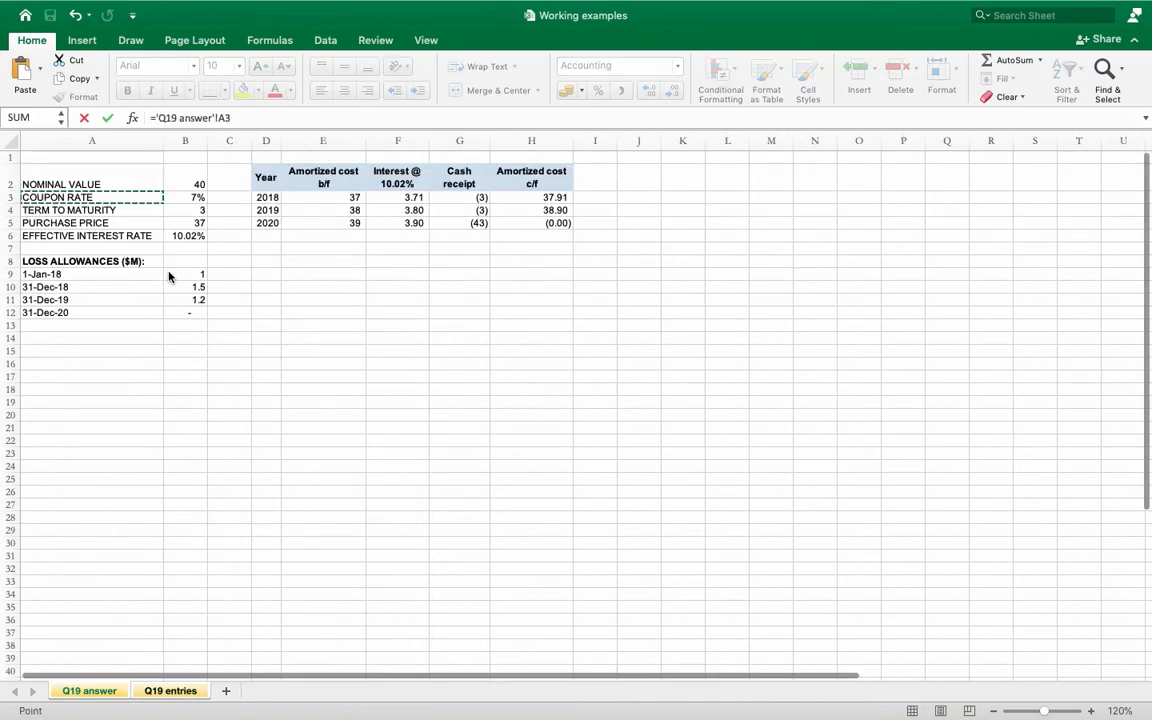
{"action": "left_click", "coordinate": [168, 690]}
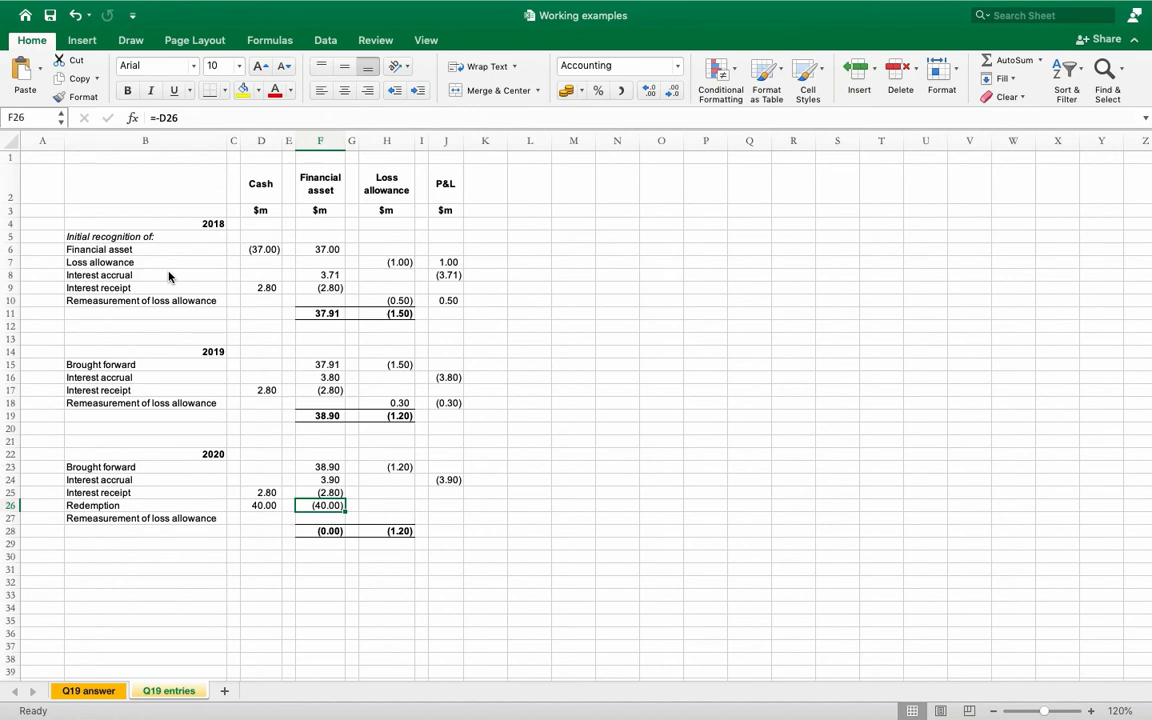
- Enter the 2020 loss allowance release of 1.2 in the remeasurement row
{"action": "left_click", "coordinate": [352, 504]}
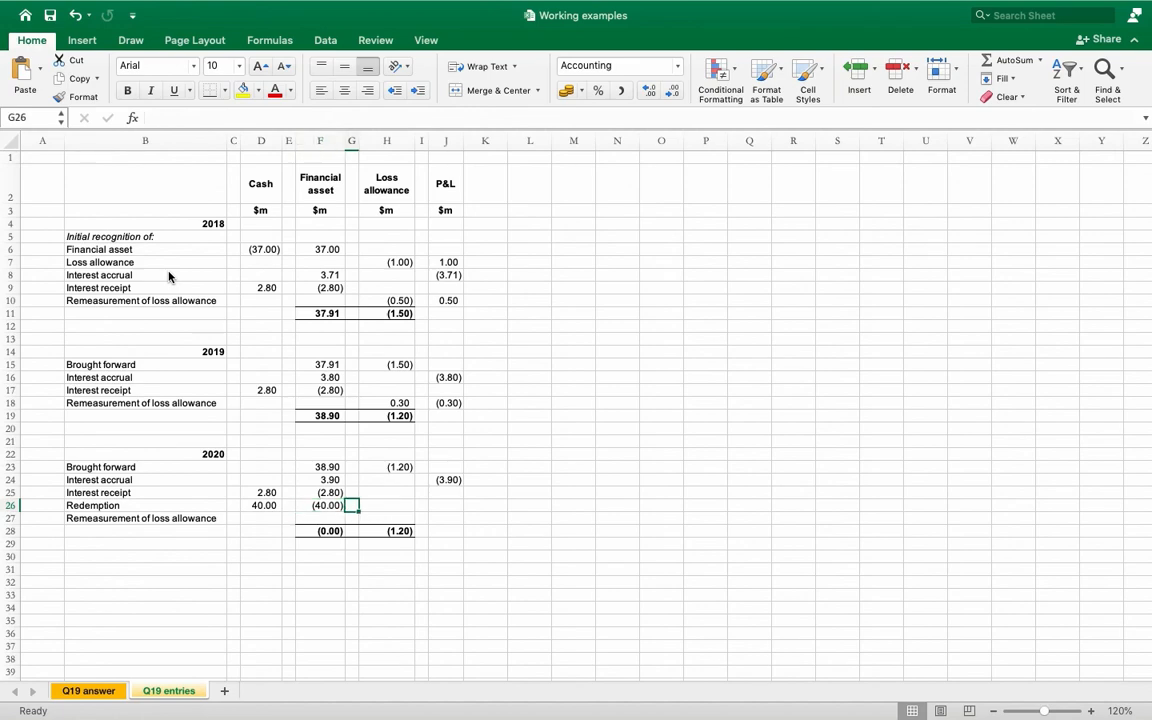
{"action": "left_click", "coordinate": [168, 692]}
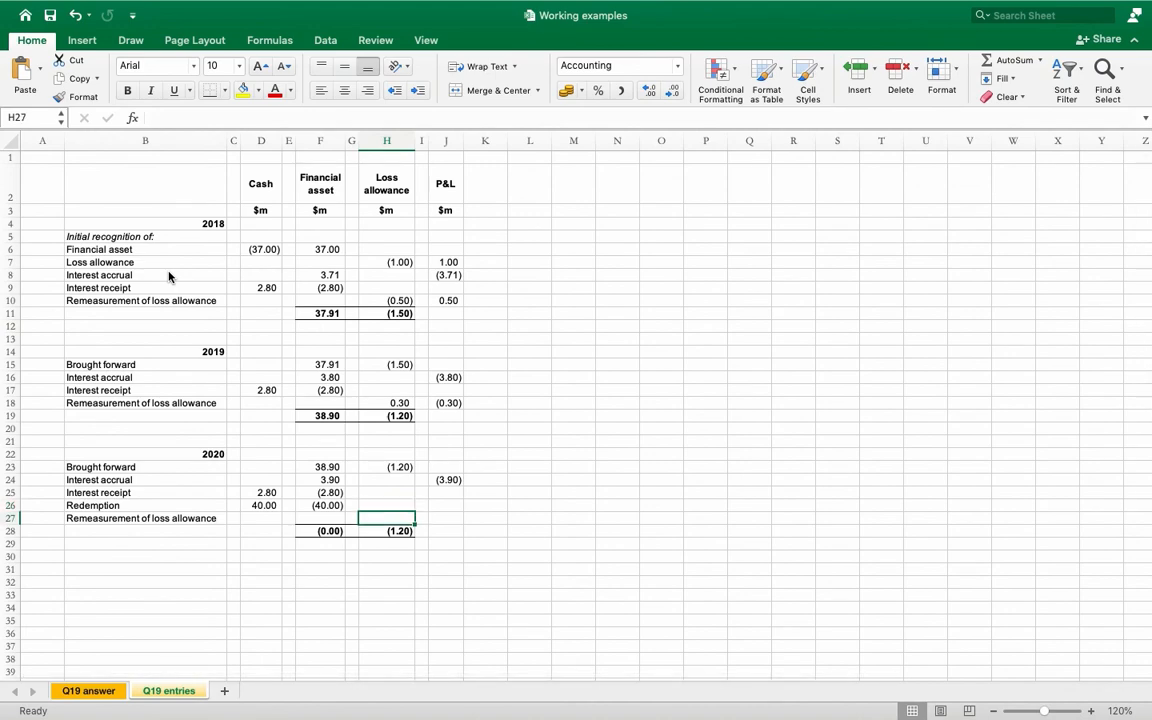
{"action": "left_click", "coordinate": [386, 468]}
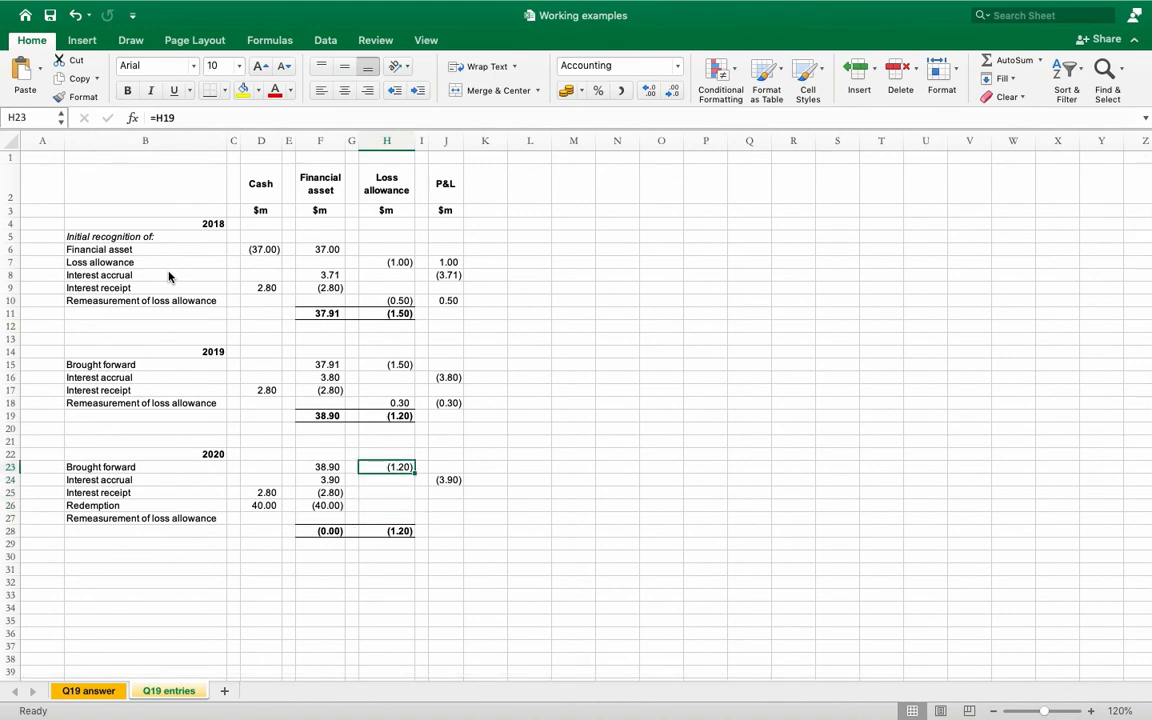
{"action": "left_click", "coordinate": [386, 480]}
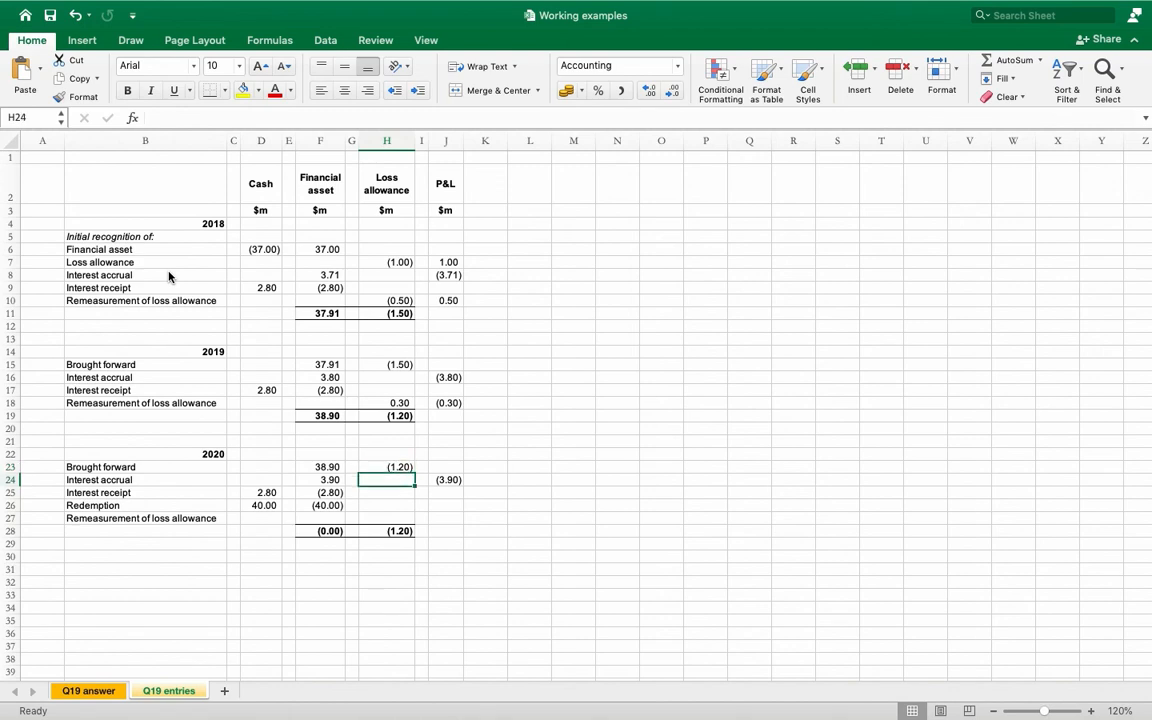
{"action": "type", "text": "1.20"}
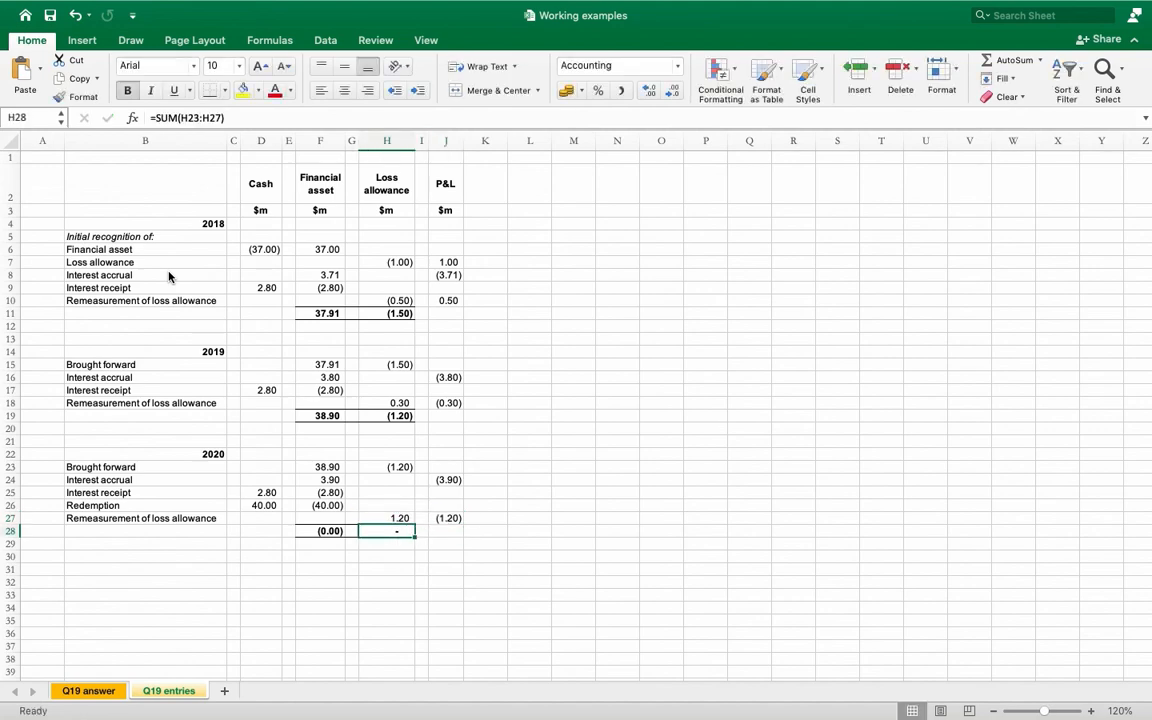
- Compare the Q19 answer and entries sheets to verify both 2020 balances reach zero
{"action": "left_click", "coordinate": [168, 692]}
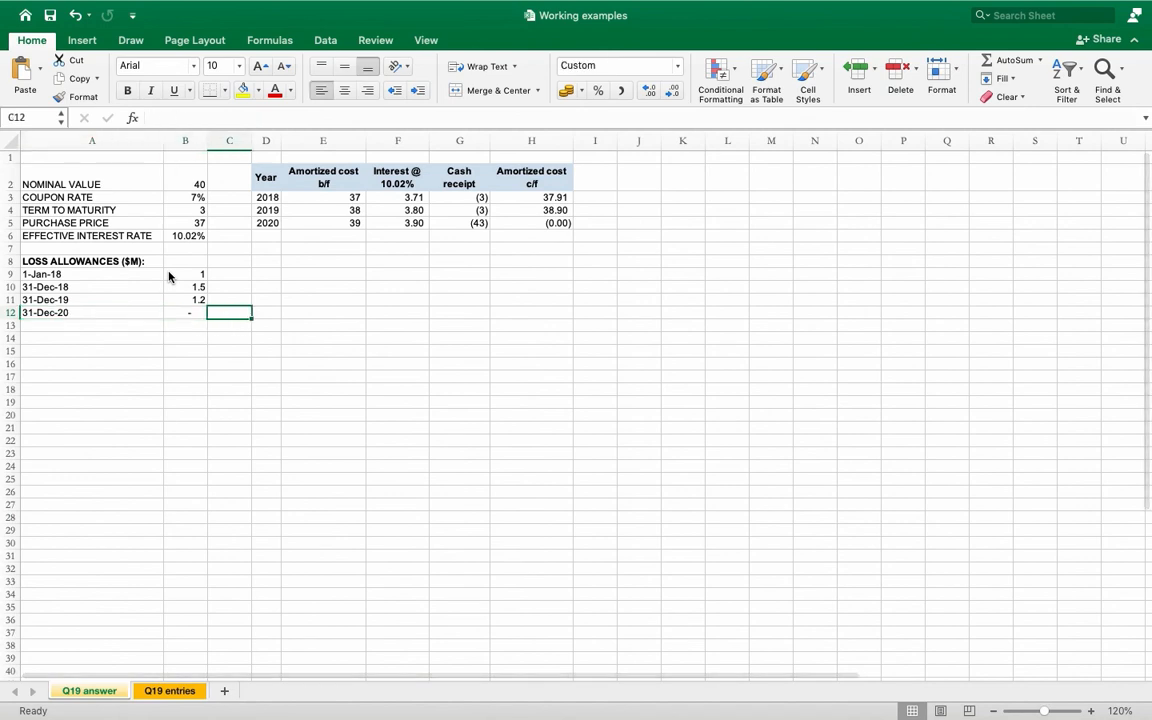
{"action": "left_click", "coordinate": [88, 690]}
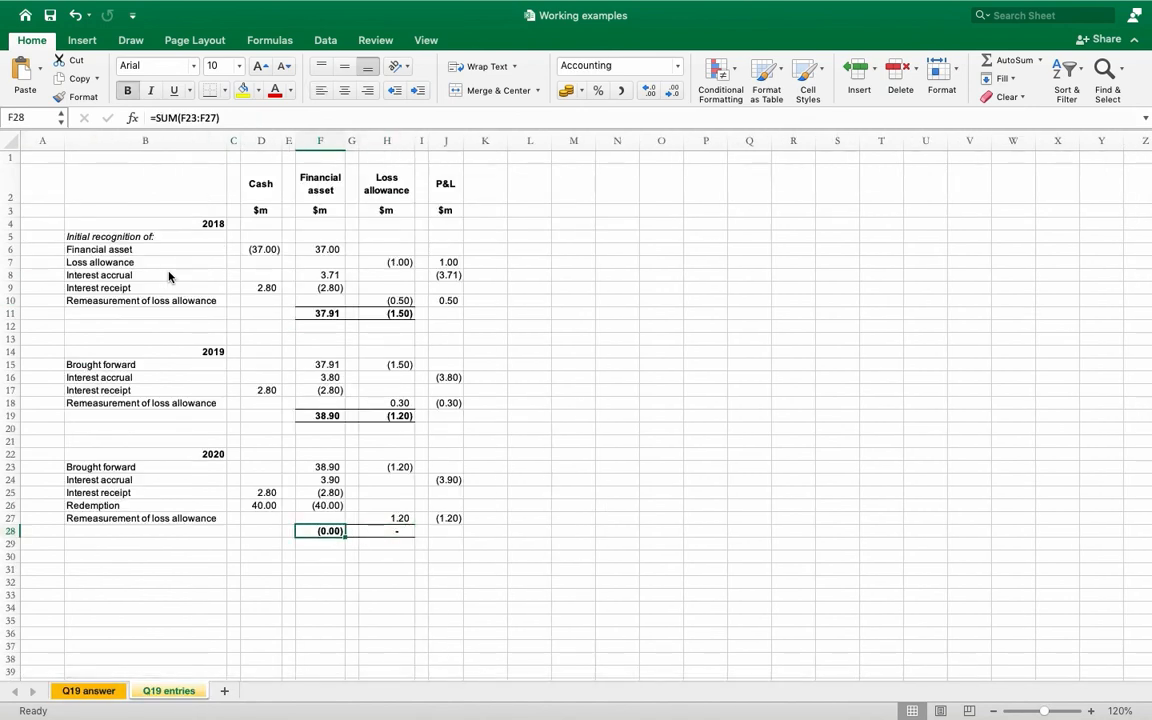
{"action": "left_click", "coordinate": [168, 690]}
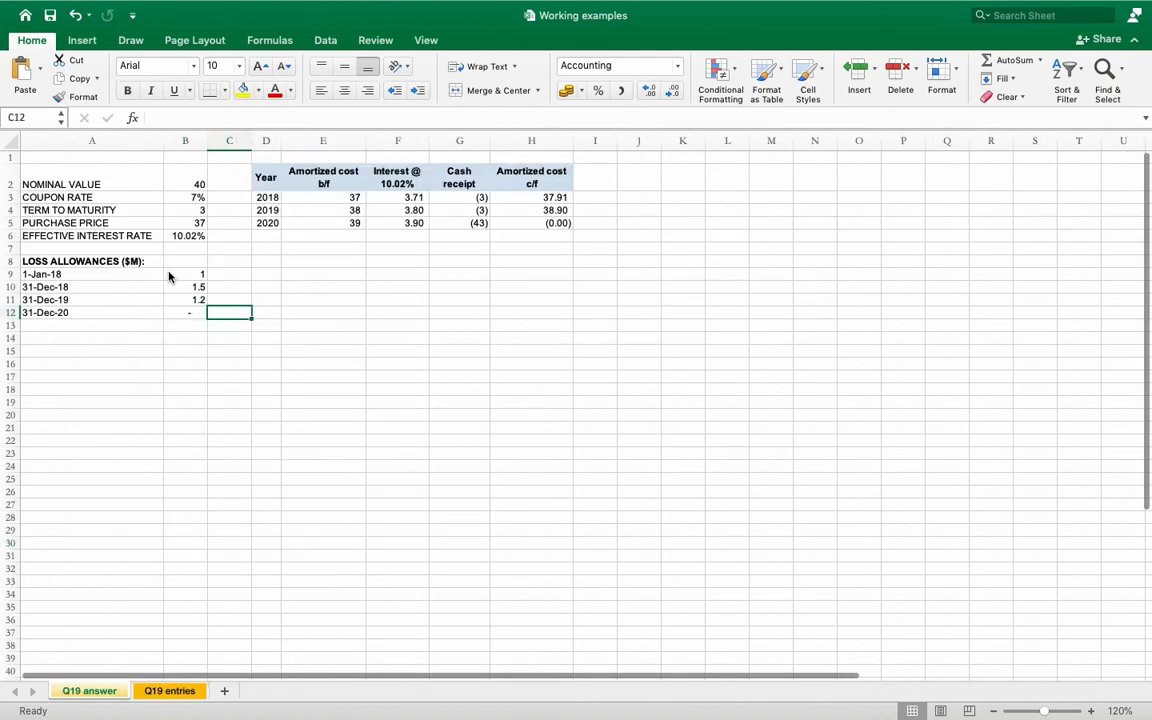
{"action": "left_click", "coordinate": [532, 288]}
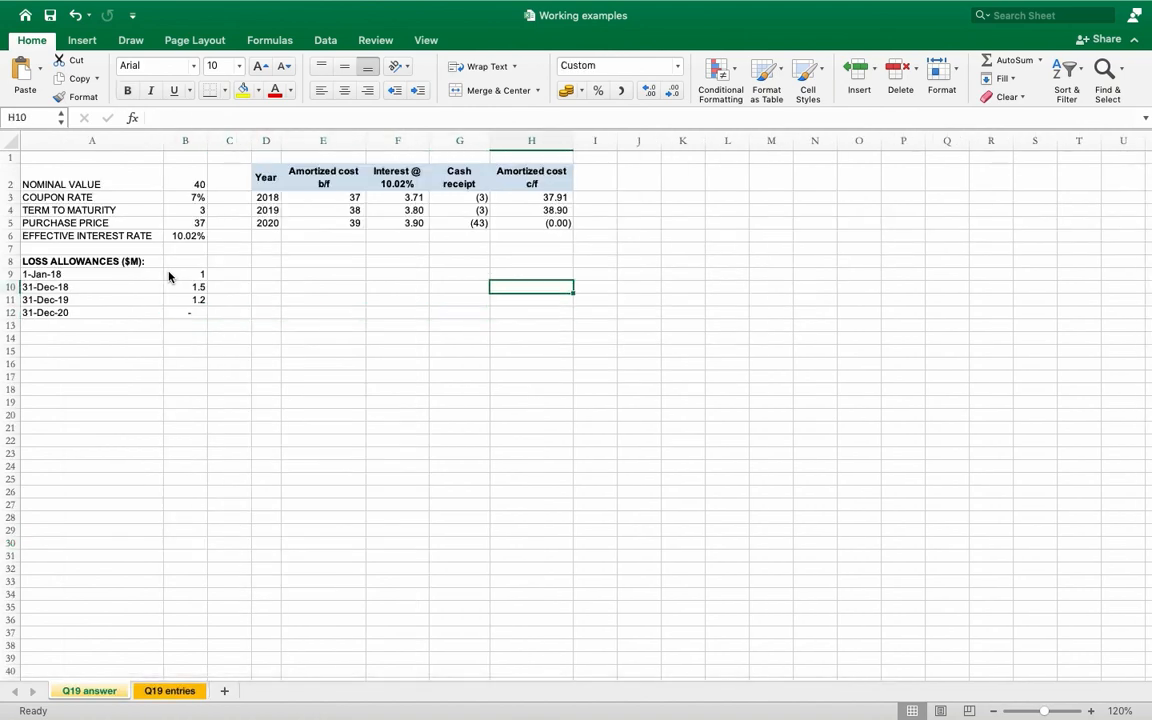
{"action": "left_click", "coordinate": [88, 692]}
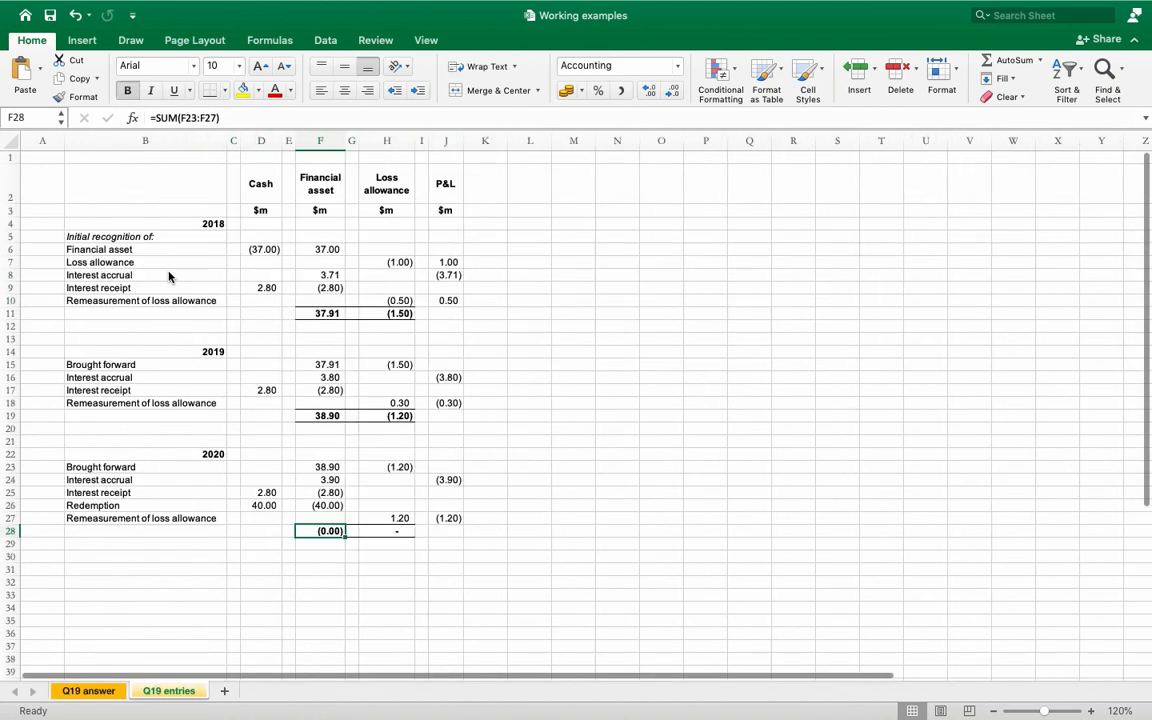